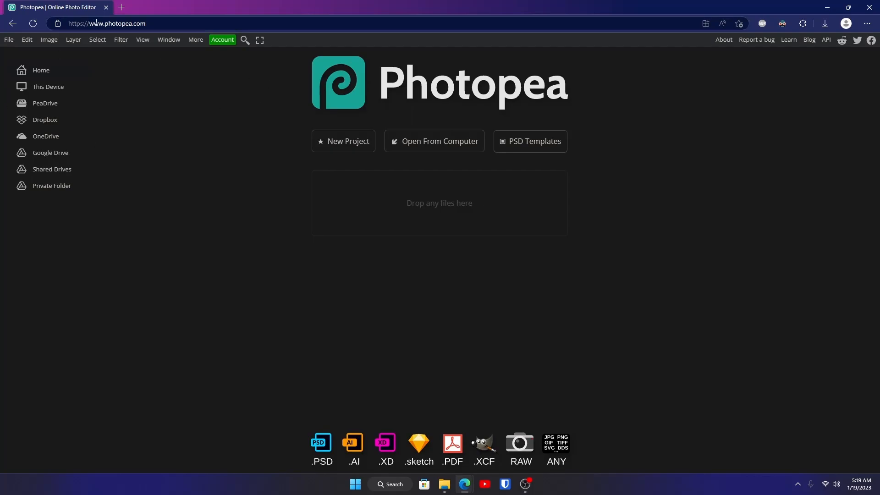
pyautogui.moveTo(254, 53)
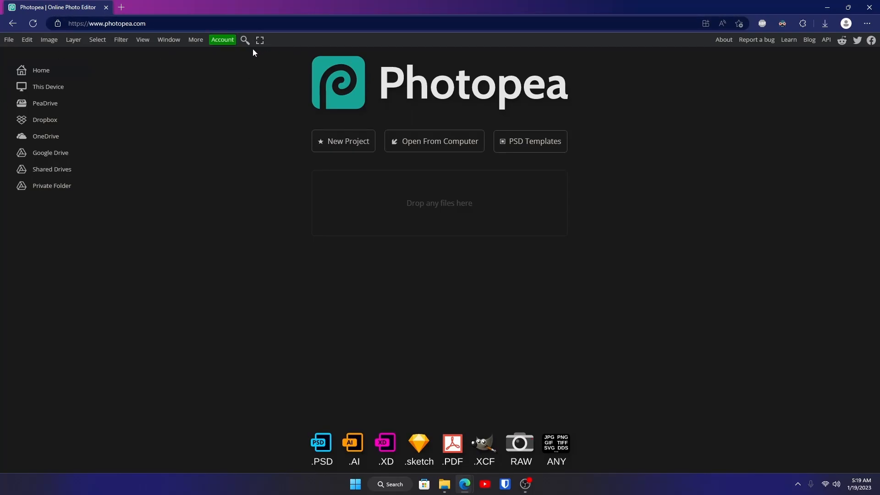
# Step: Start a new project from the Photopea start page, bringing up the new-project settings
pyautogui.click(343, 141)
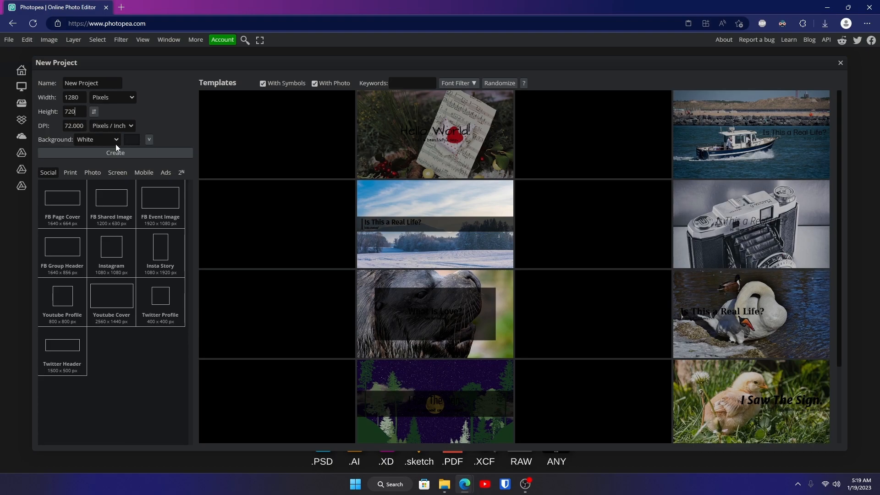
# Step: Create the blank 1280×720 canvas and type CAMBIT in the Luckiest Guy font
pyautogui.click(115, 153)
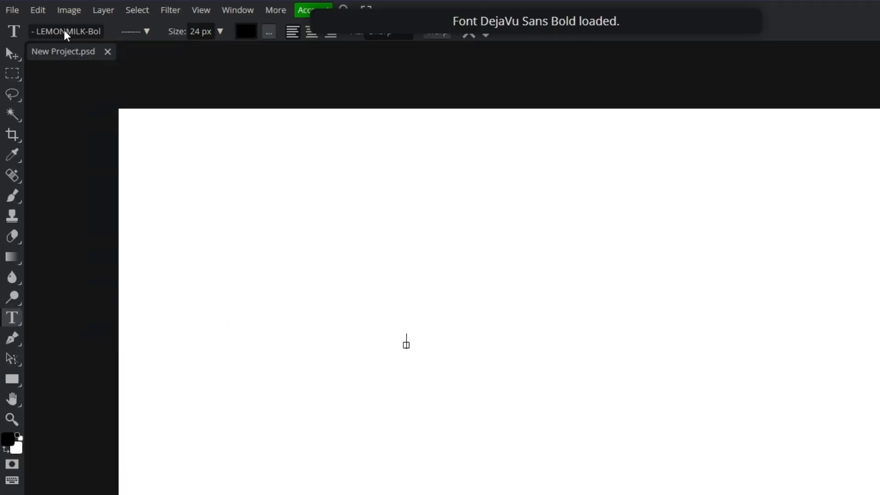
pyautogui.click(66, 31)
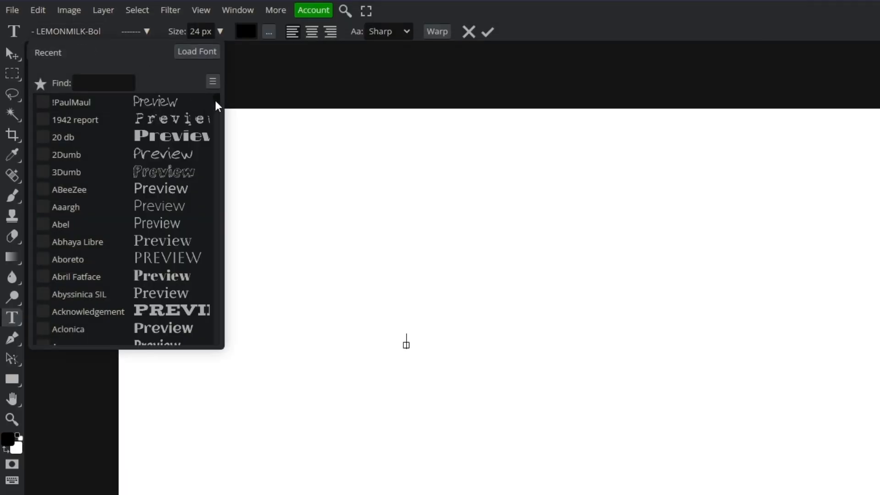
pyautogui.click(101, 83)
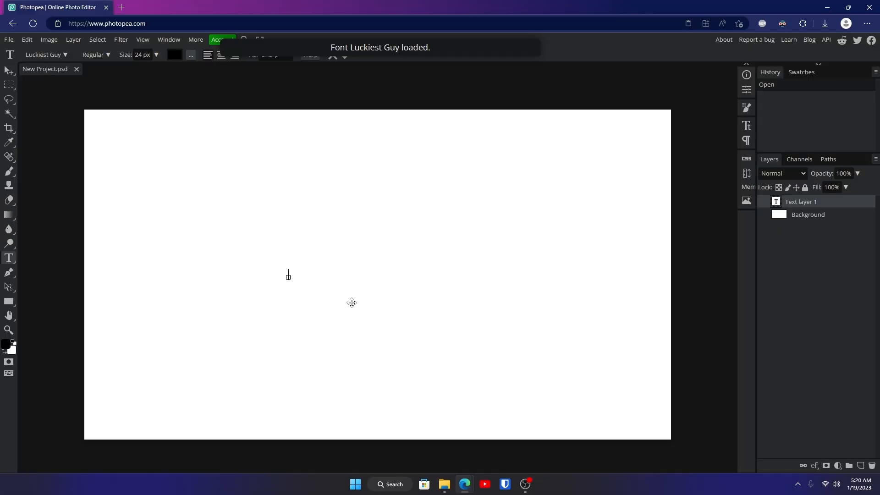
pyautogui.write('CAMBIT')
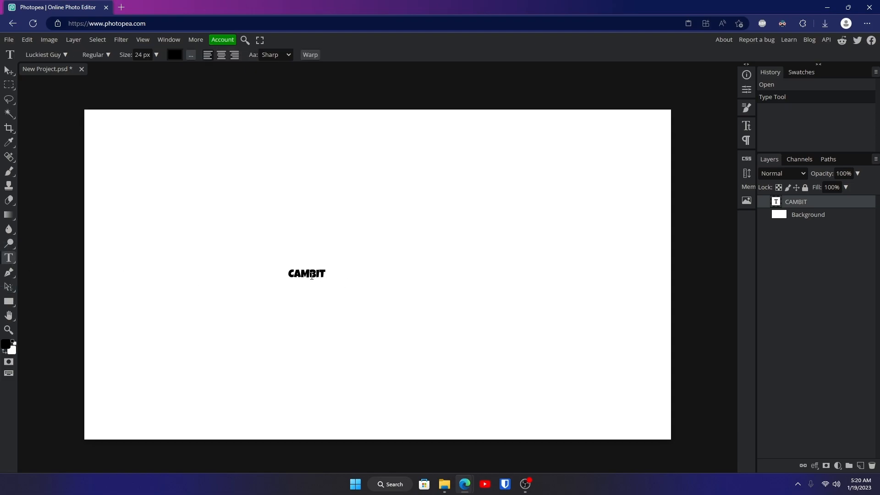
# Step: Enlarge CAMBIT, centre it on the canvas and switch its font to Molot at 150 px
pyautogui.doubleClick(307, 275)
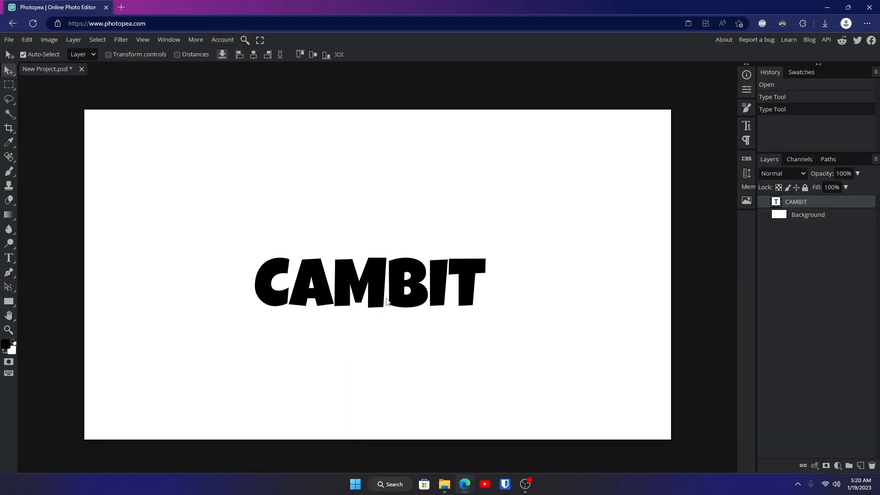
pyautogui.moveTo(369, 304); pyautogui.dragTo(376, 275)
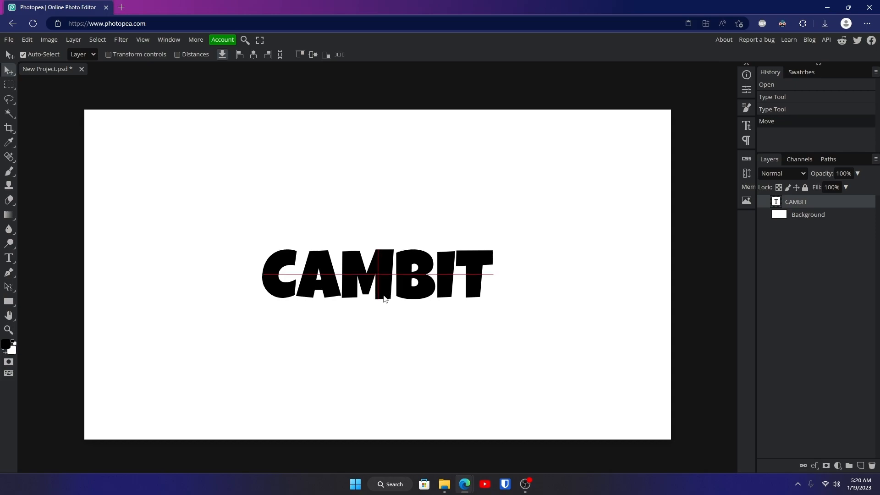
pyautogui.click(8, 257)
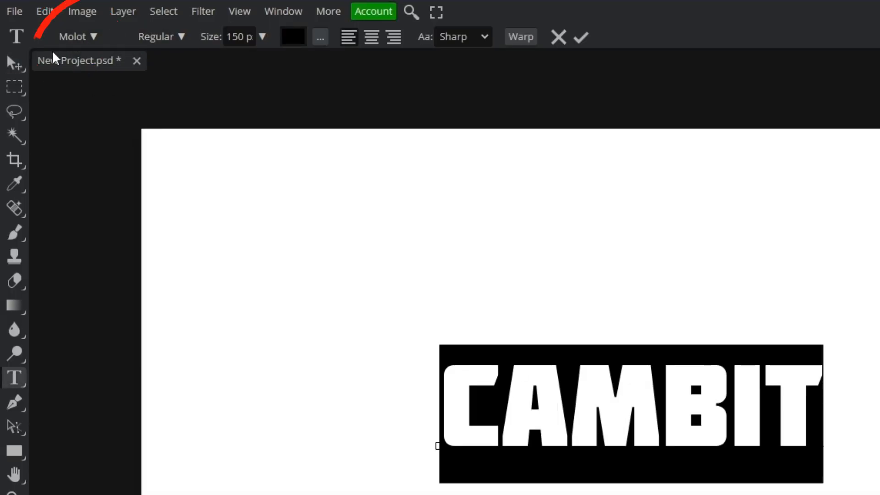
pyautogui.click(83, 36)
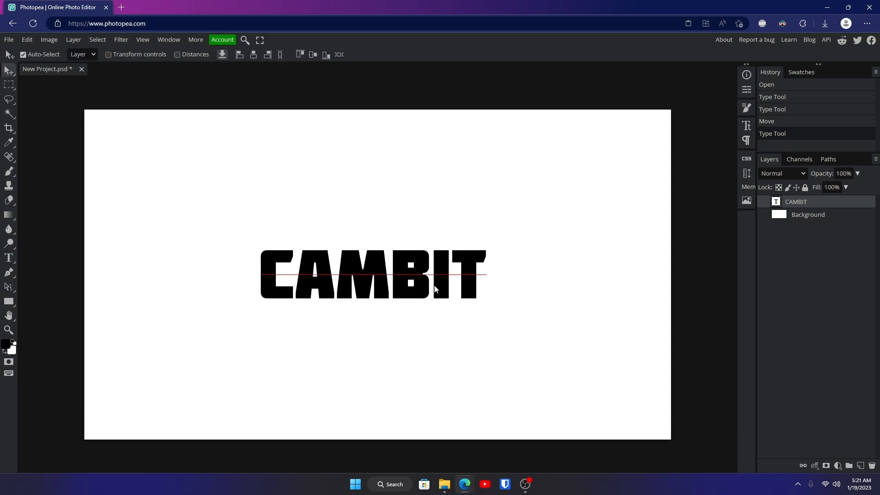
# Step: Replace CAMBIT with ROBLOX and scale it up across the middle of the canvas
pyautogui.moveTo(373, 275); pyautogui.dragTo(382, 276)
pyautogui.write('R')
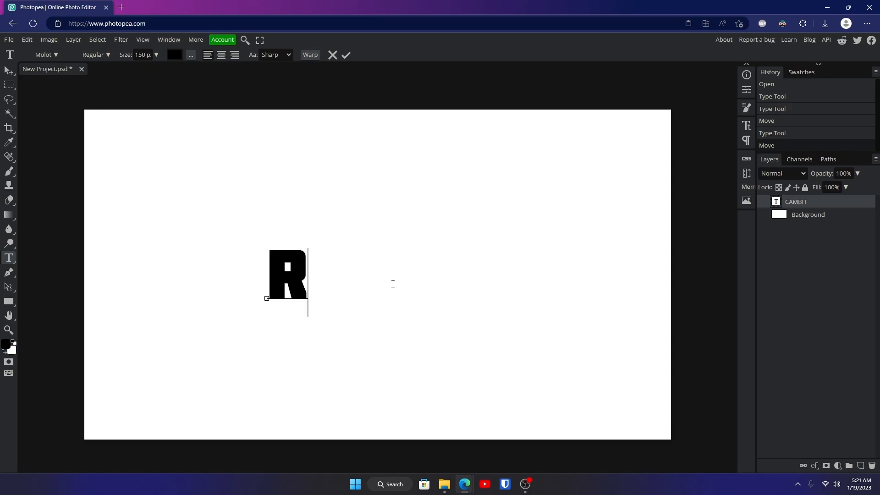
pyautogui.write('OBLOX')
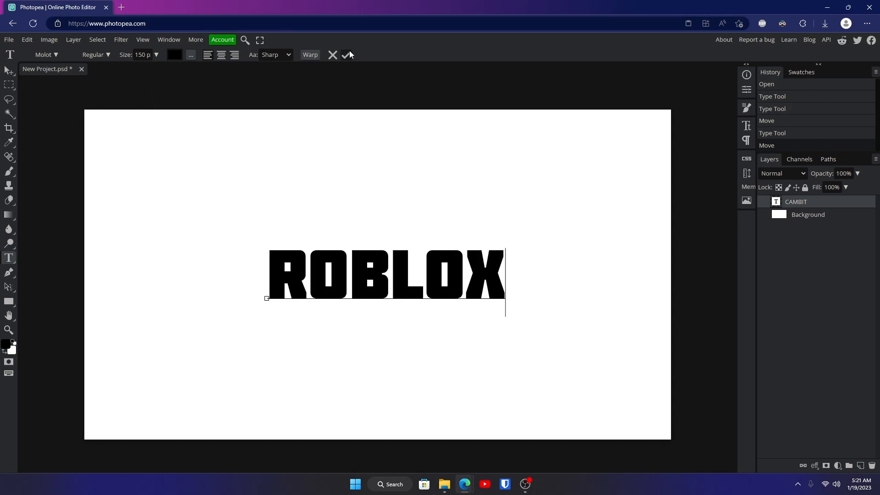
pyautogui.click(345, 55)
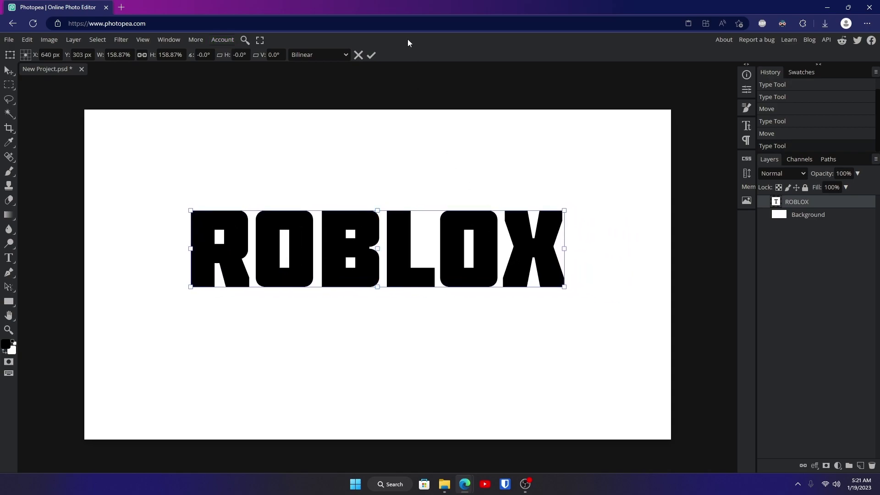
pyautogui.click(370, 55)
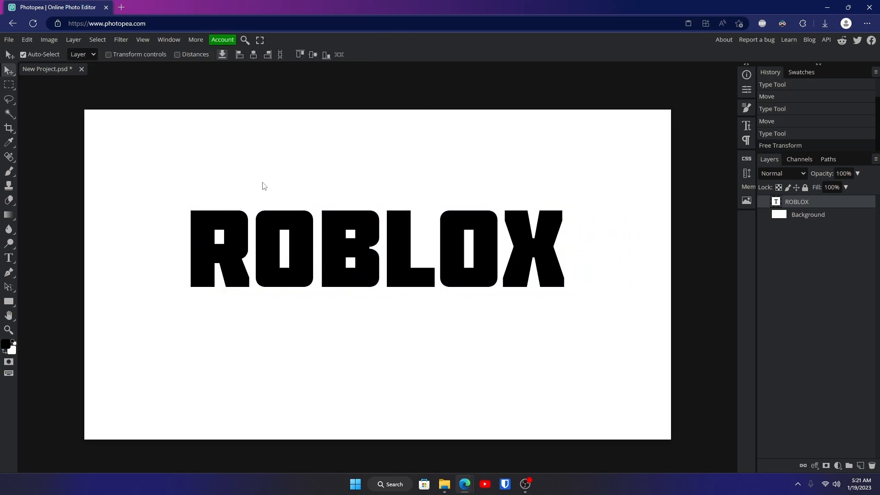
# Step: Duplicate the text layer as ICON TEXT and resize it beneath ROBLOX to the same width
pyautogui.press('Ctrl+J')
pyautogui.write('ICON TEXT')
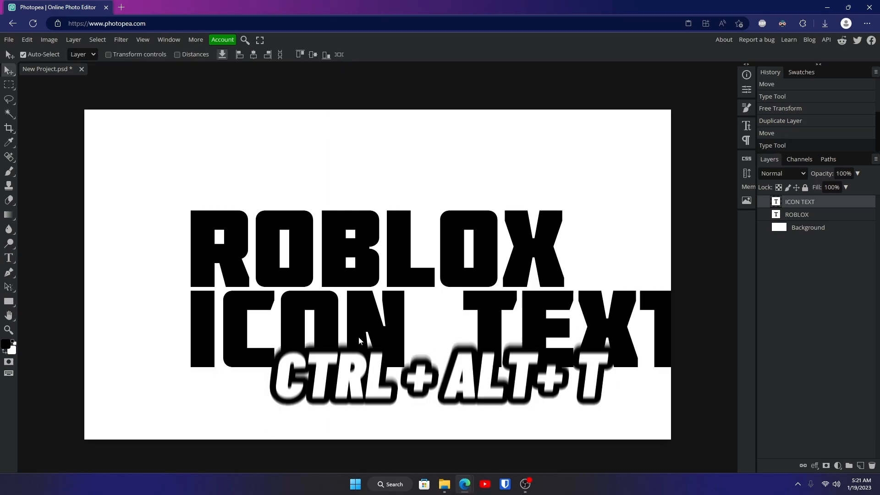
pyautogui.press('Ctrl+Alt+t')
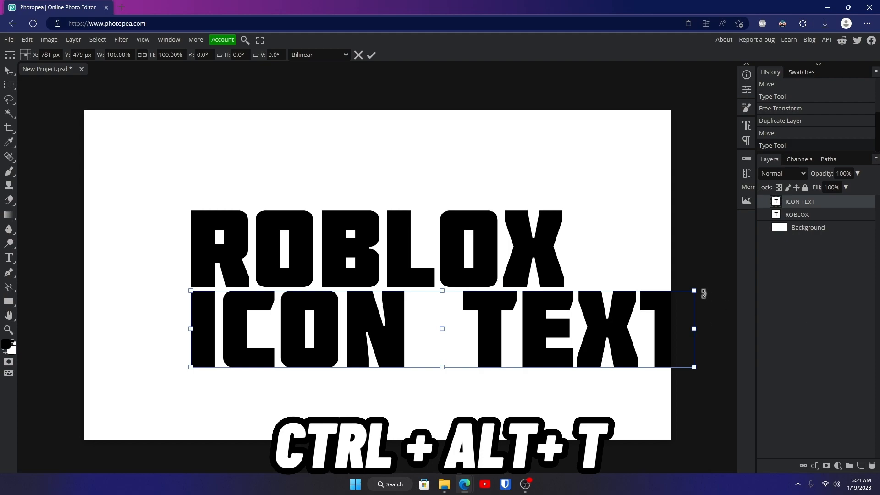
pyautogui.moveTo(694, 290); pyautogui.dragTo(682, 292)
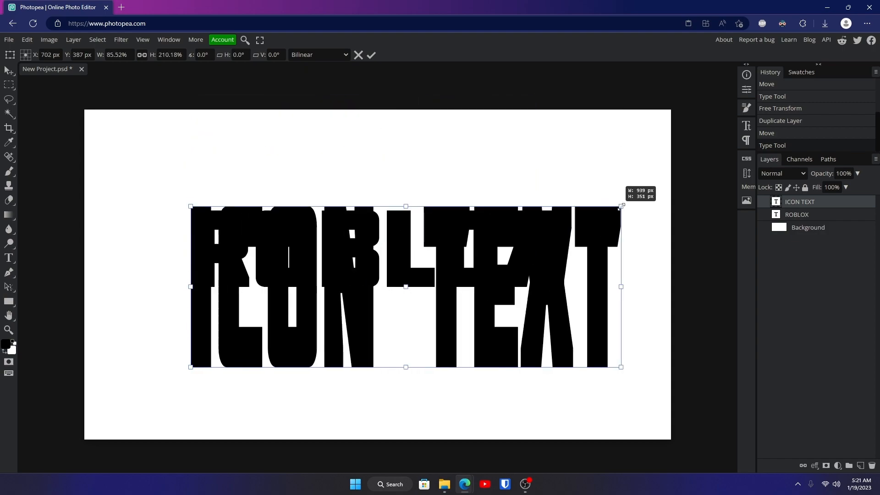
pyautogui.moveTo(620, 207); pyautogui.dragTo(597, 306)
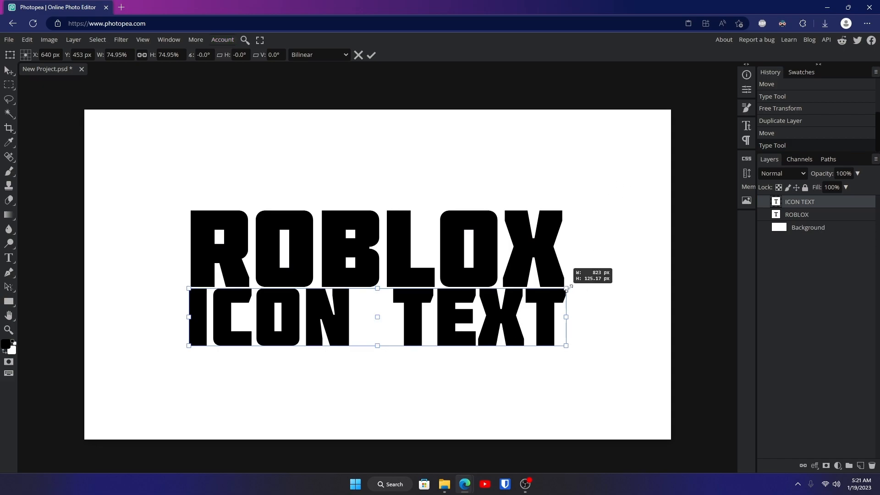
pyautogui.click(370, 55)
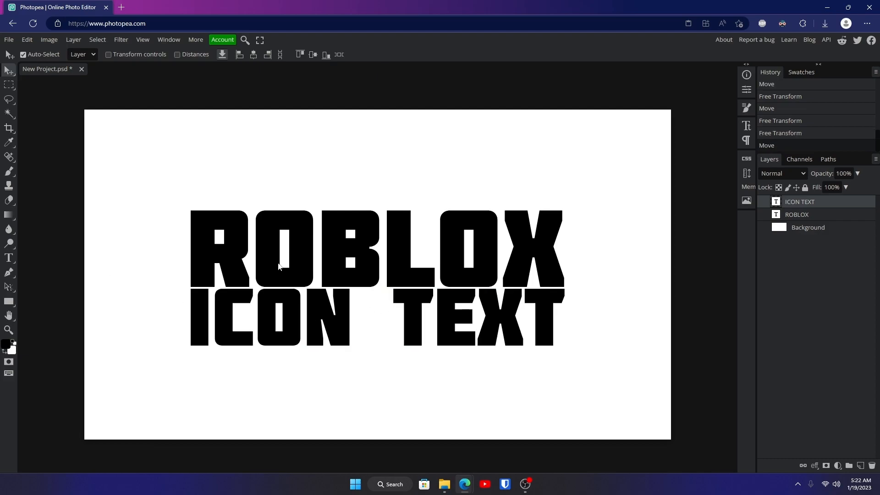
# Step: Show the rulers and drag a guide out to the left of the canvas
pyautogui.press('Ctrl+R')
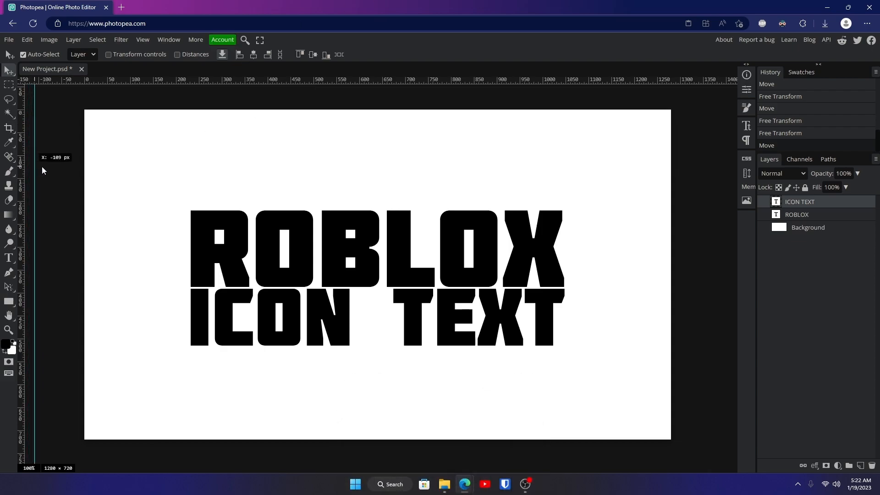
pyautogui.moveTo(39, 79); pyautogui.dragTo(190, 298)
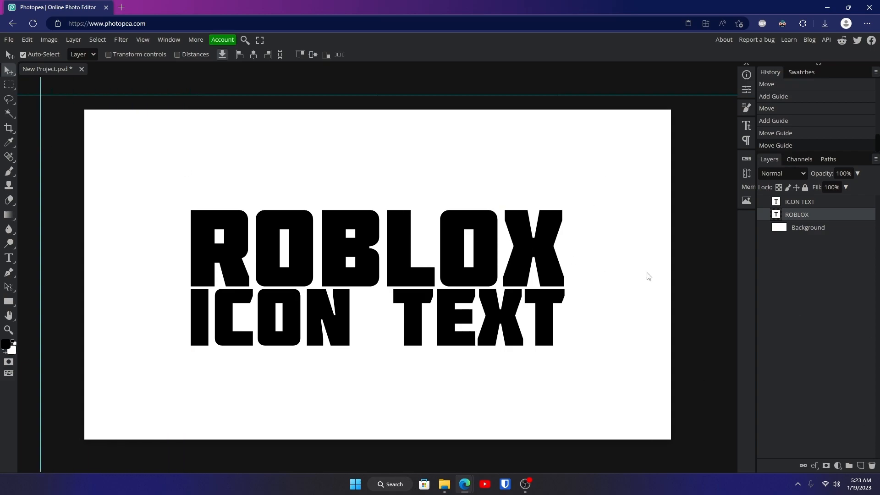
pyautogui.moveTo(319, 252)
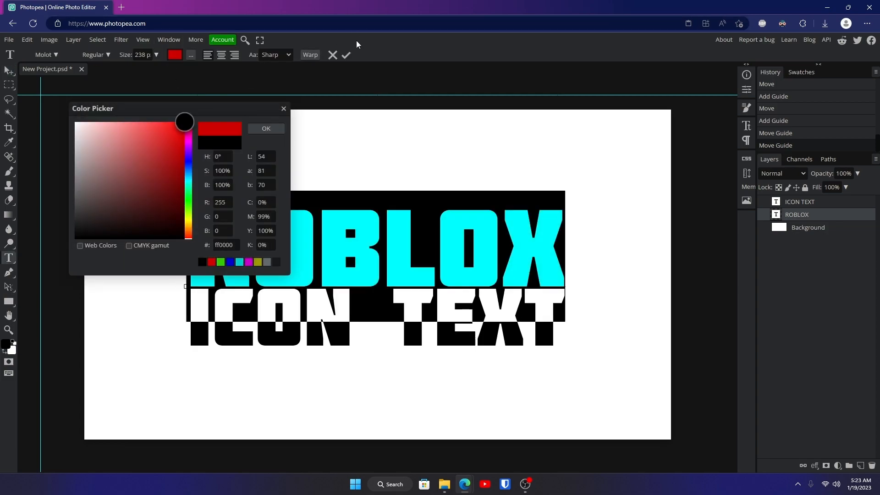
# Step: Confirm pure red #ff0000 as the colour of the ROBLOX text
pyautogui.click(266, 129)
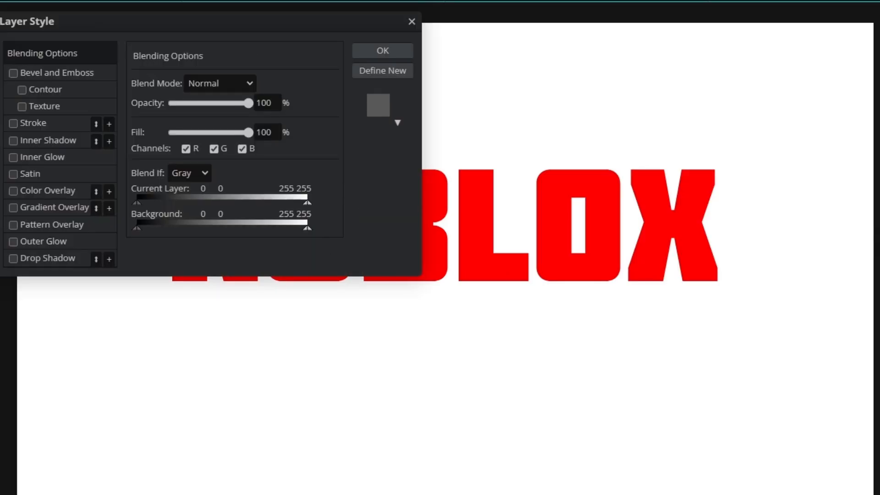
# Step: Add a reversed radial Gradient Overlay to the Background, spread to 190% scale
pyautogui.click(13, 207)
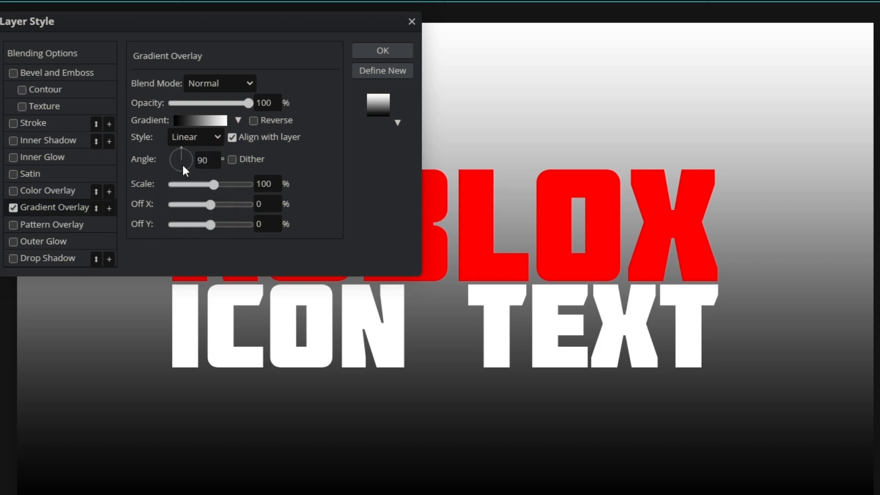
pyautogui.click(195, 138)
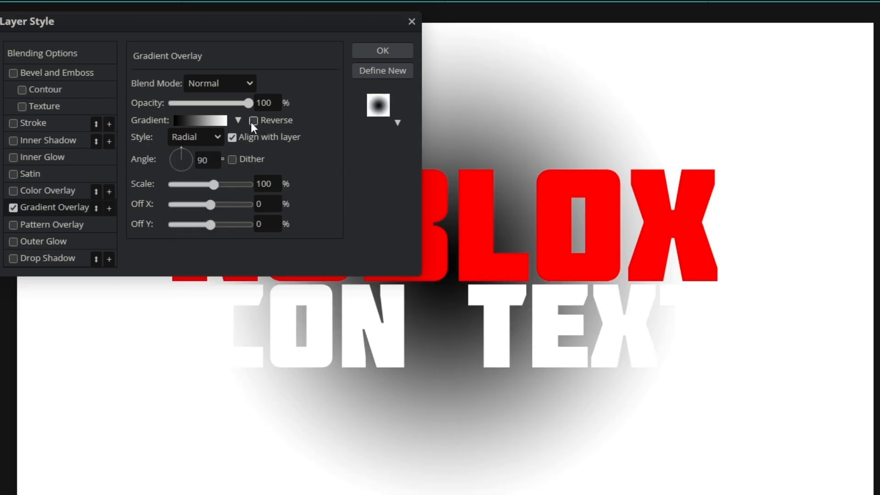
pyautogui.click(254, 120)
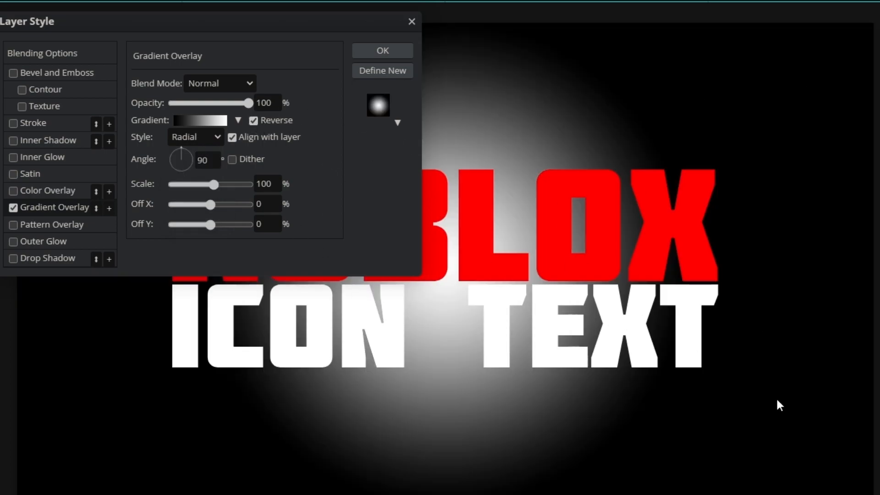
pyautogui.moveTo(214, 184); pyautogui.dragTo(227, 184)
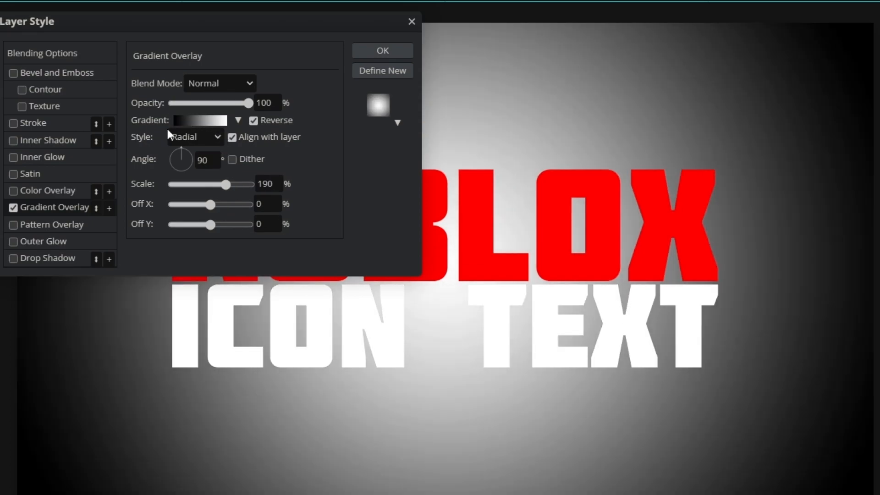
# Step: Set the gradient's colour stop to dark grey #353535 and confirm the edited gradient
pyautogui.click(200, 120)
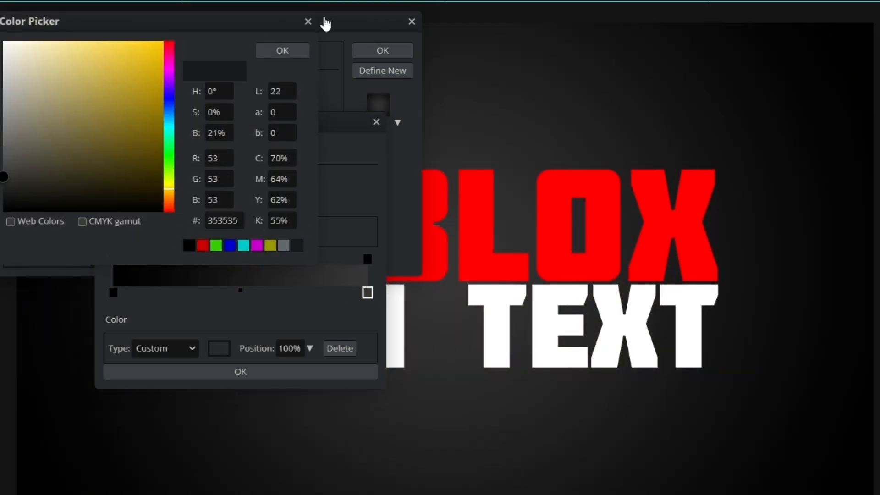
pyautogui.click(308, 22)
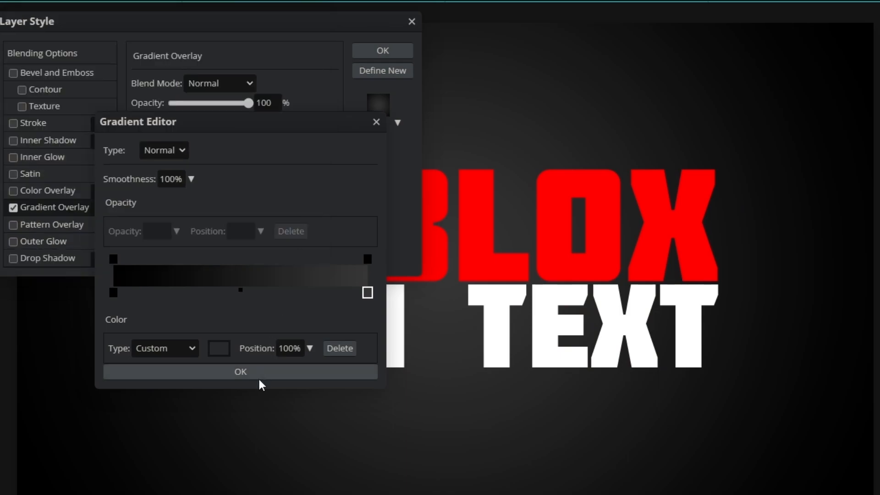
pyautogui.click(240, 372)
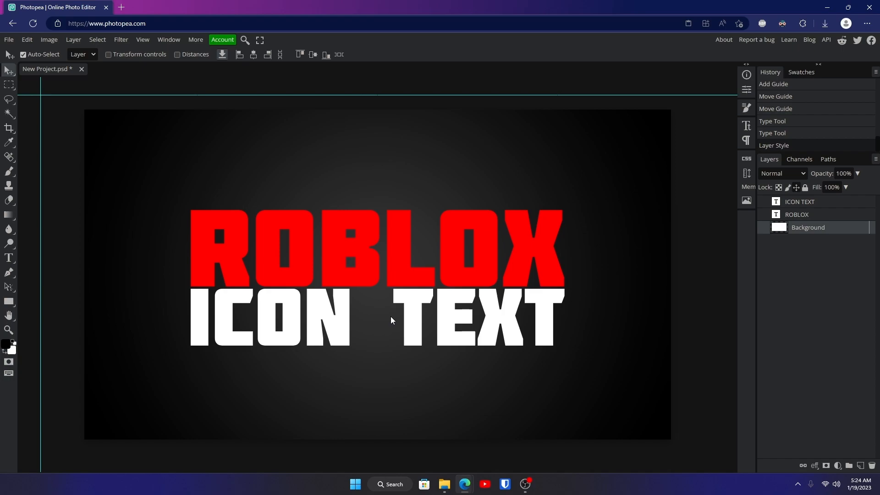
pyautogui.moveTo(695, 308)
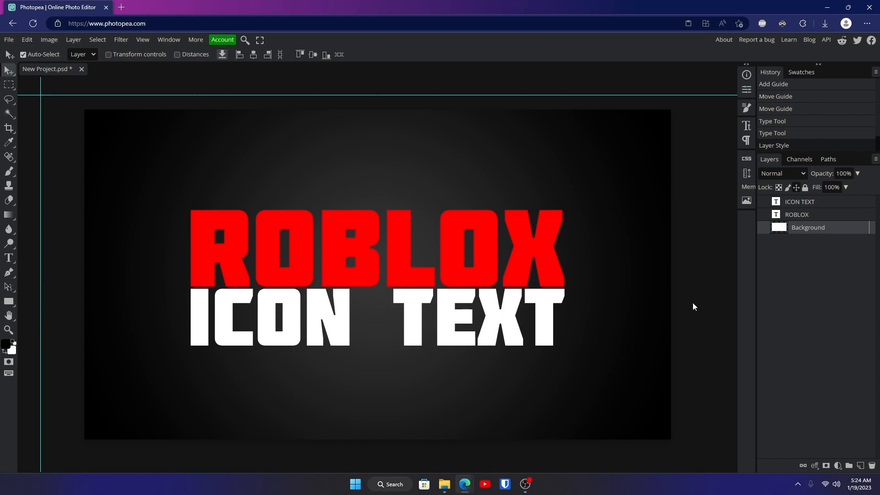
pyautogui.moveTo(741, 213)
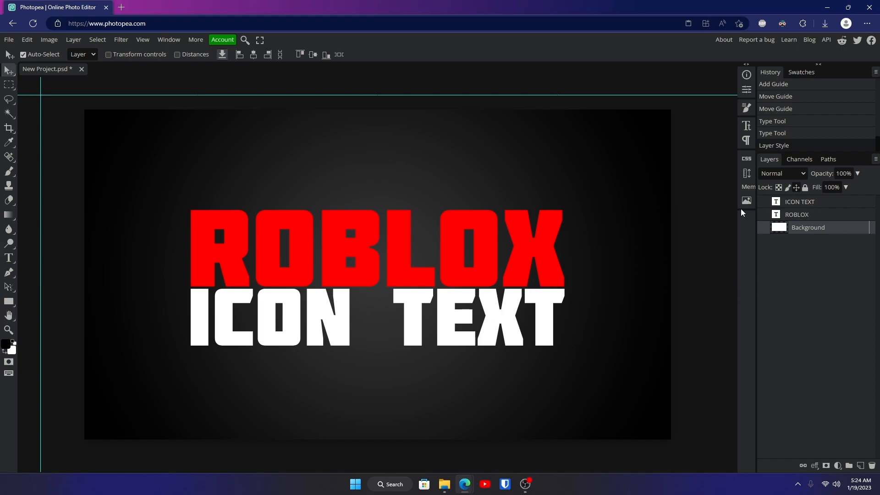
# Step: Switch the Pen tool to Shape mode with a black fill for the shading band
pyautogui.click(798, 215)
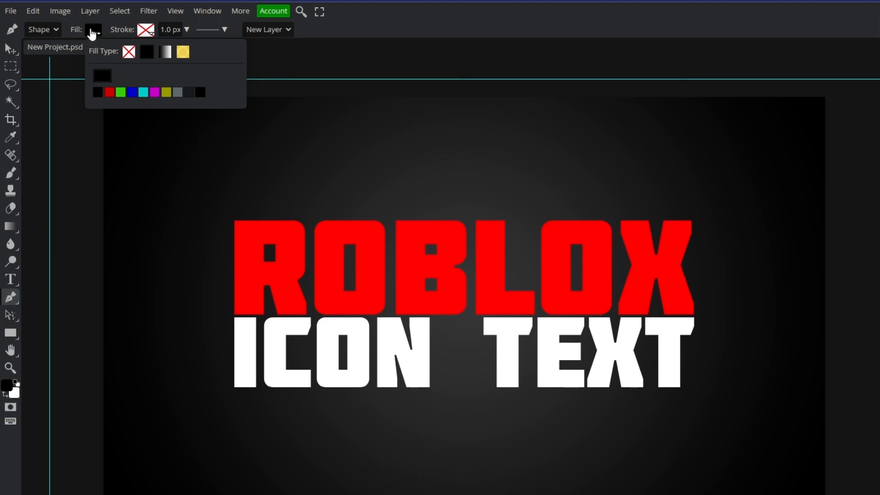
pyautogui.click(103, 77)
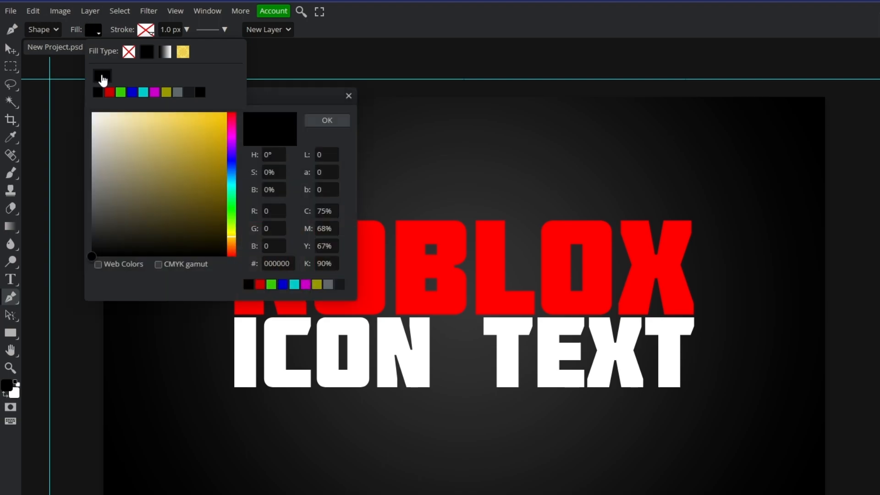
pyautogui.click(327, 120)
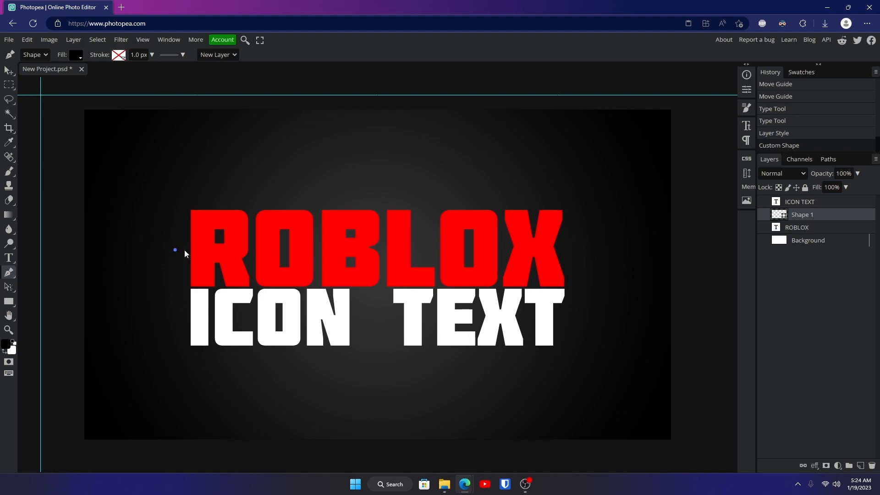
pyautogui.moveTo(554, 264)
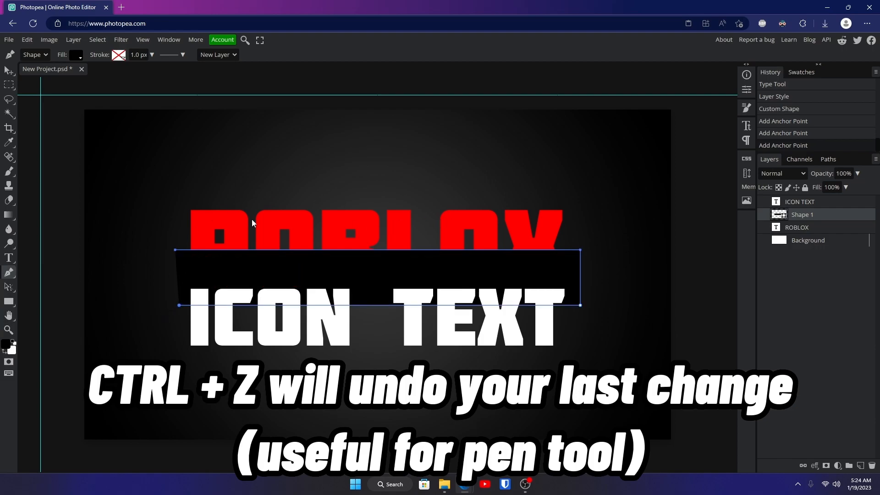
pyautogui.moveTo(818, 223)
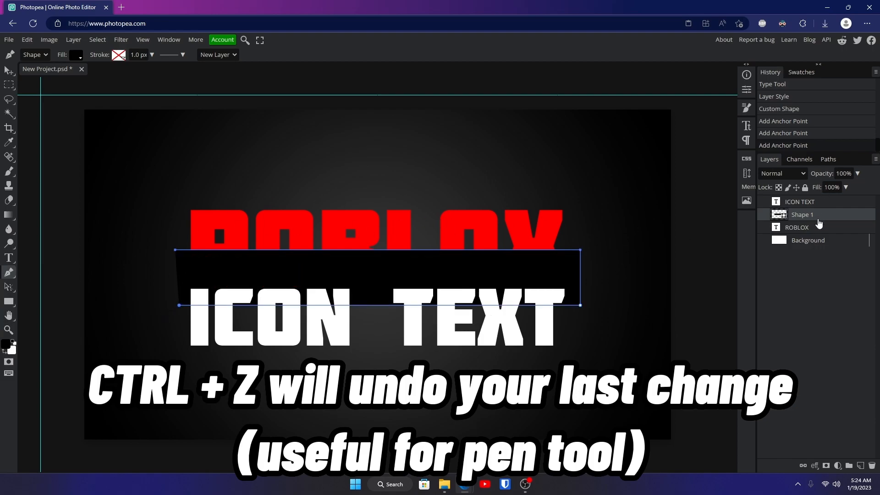
pyautogui.moveTo(825, 220)
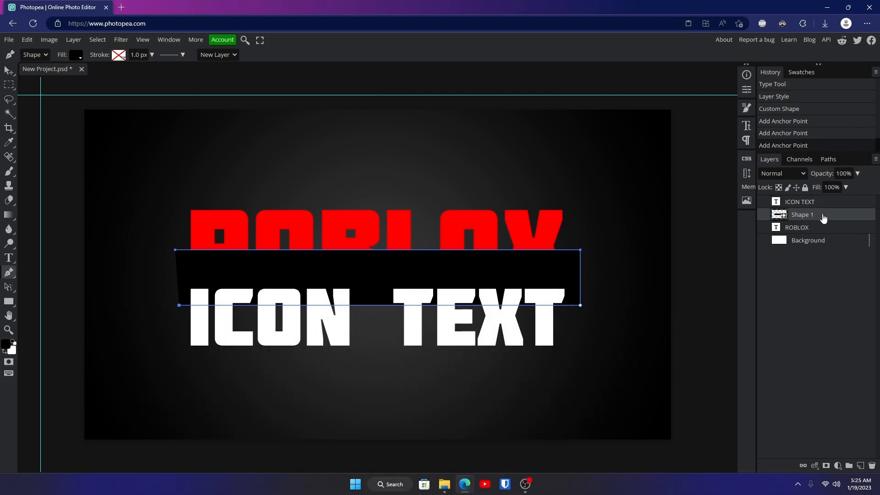
# Step: Clip the black band to the ROBLOX text and fade it to about 35% opacity
pyautogui.rightClick(802, 215)
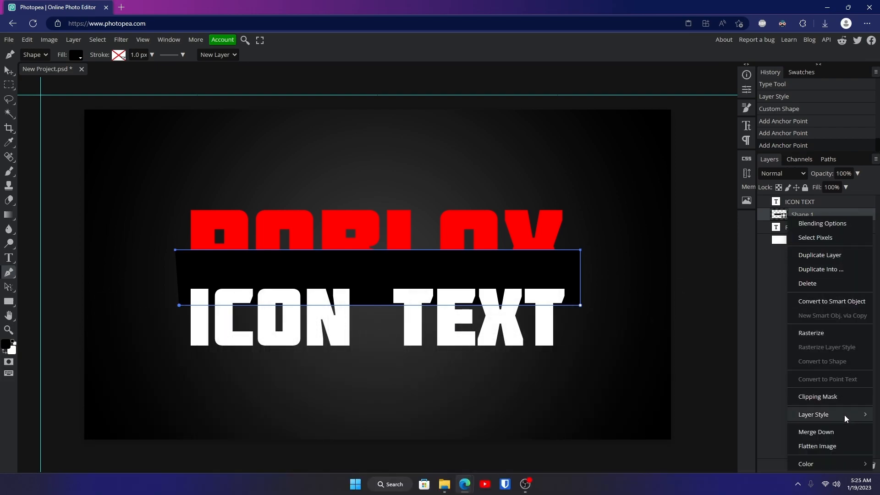
pyautogui.click(818, 396)
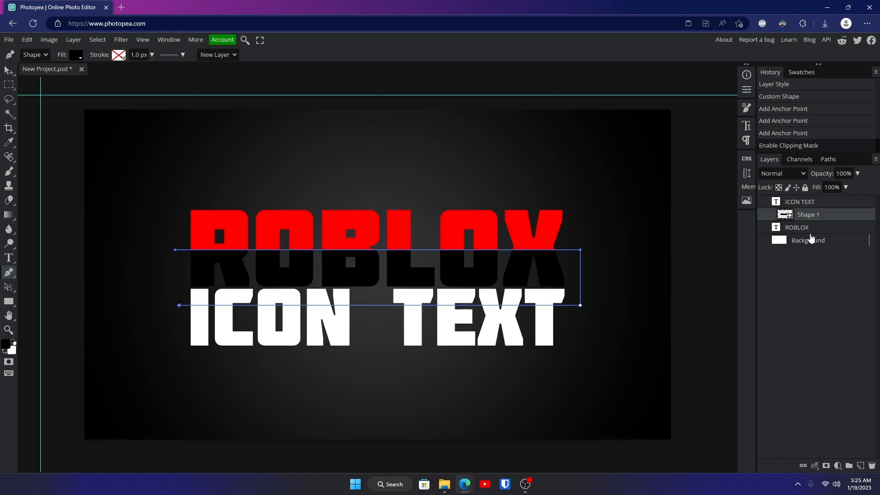
pyautogui.click(797, 228)
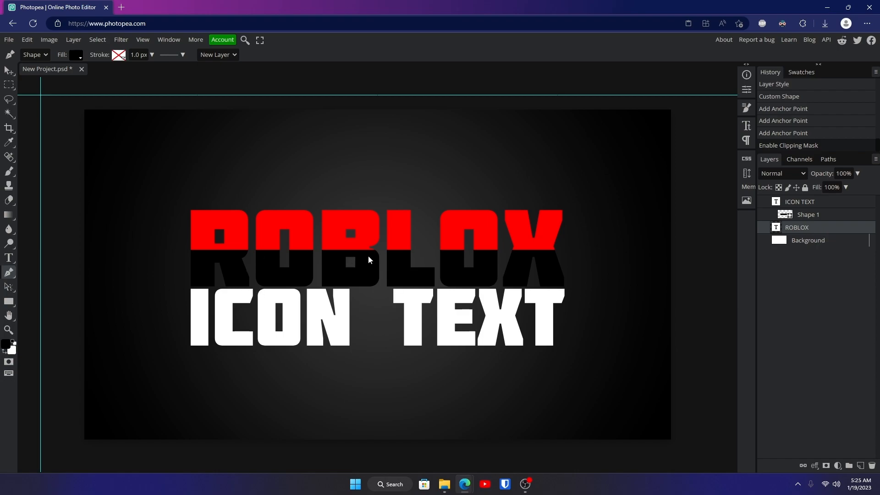
pyautogui.click(809, 215)
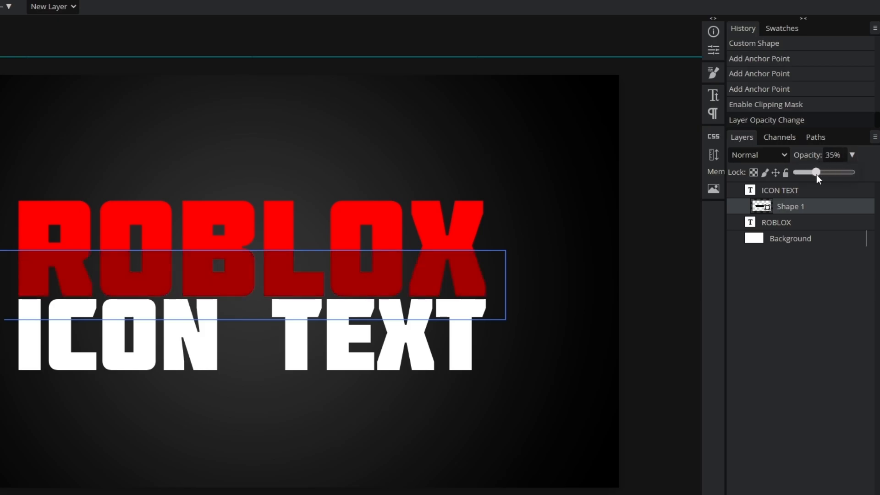
pyautogui.moveTo(817, 173); pyautogui.dragTo(810, 172)
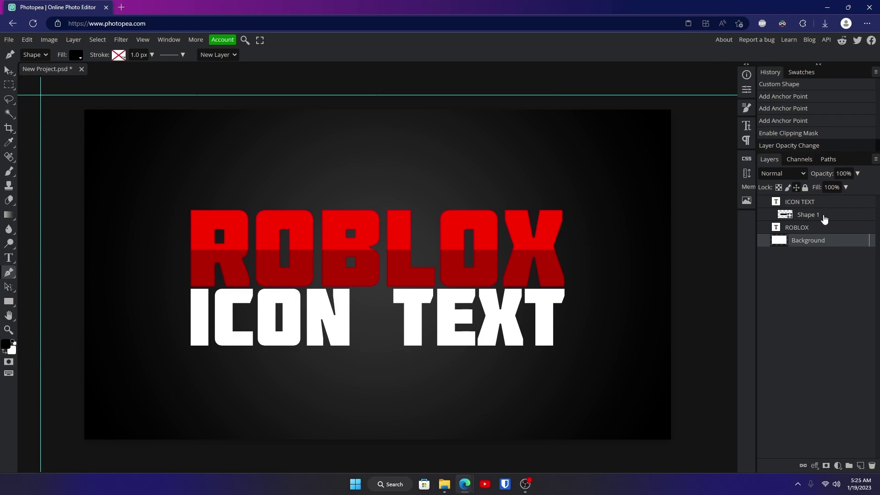
pyautogui.click(798, 228)
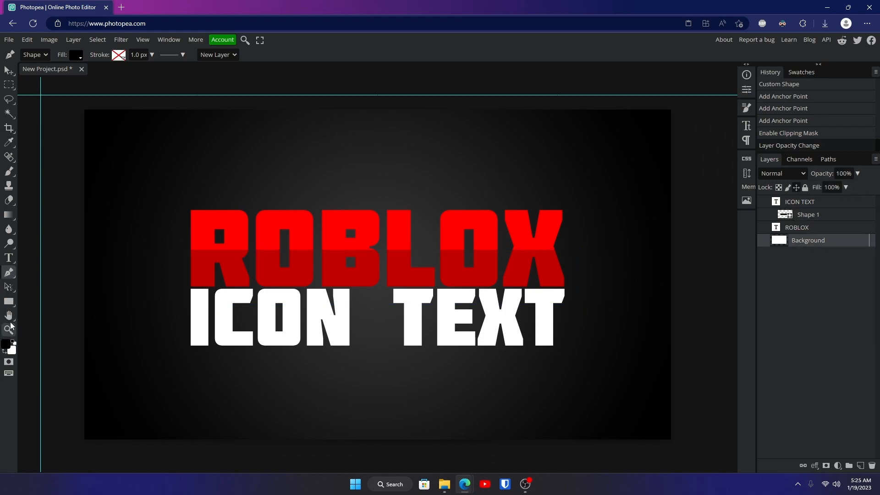
pyautogui.moveTo(8, 306)
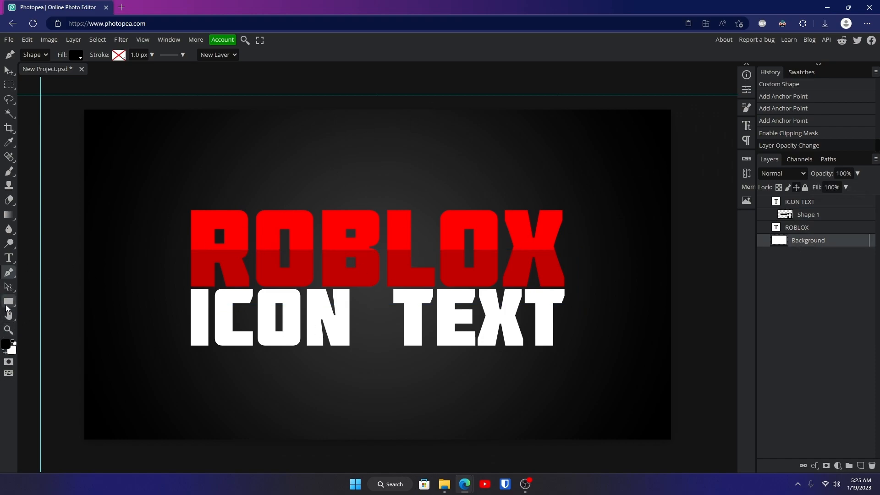
pyautogui.click(808, 215)
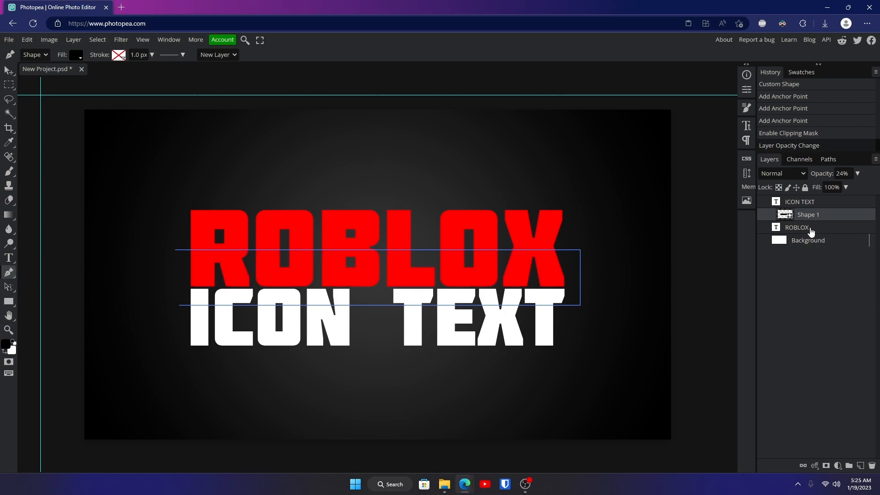
pyautogui.click(798, 227)
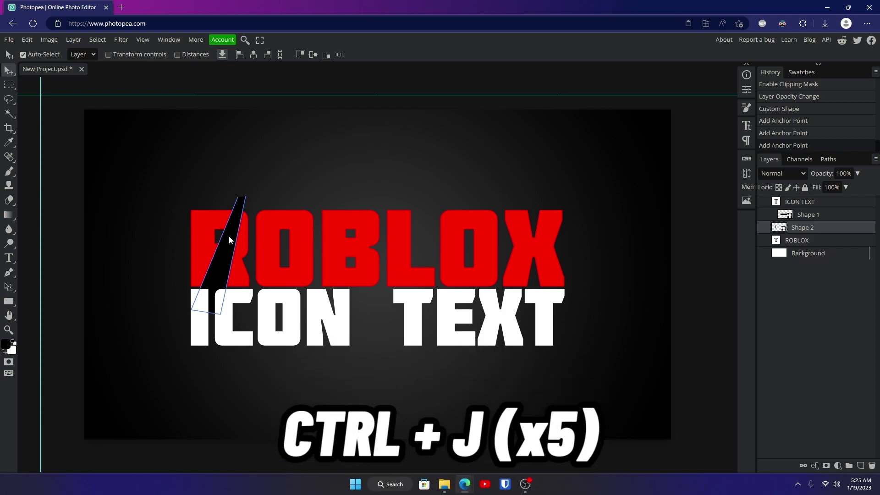
pyautogui.press('Ctrl+J')
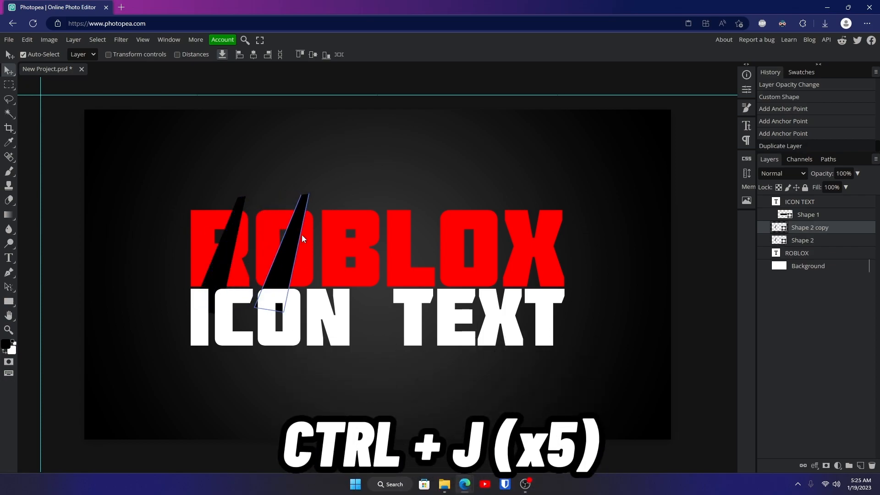
pyautogui.moveTo(280, 253); pyautogui.dragTo(371, 254)
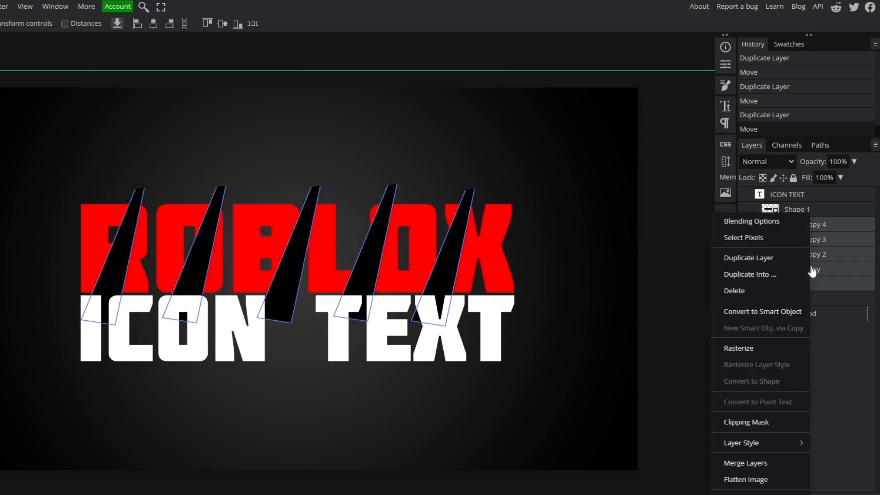
pyautogui.click(762, 311)
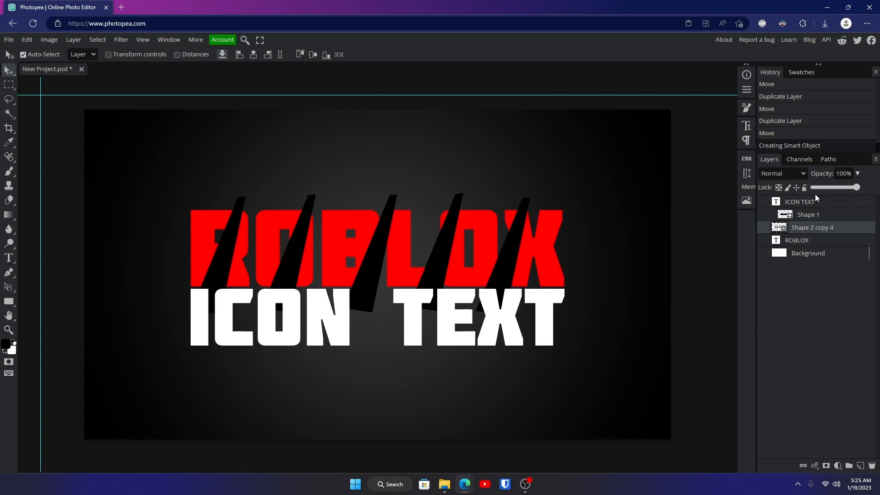
pyautogui.moveTo(849, 187); pyautogui.dragTo(826, 187)
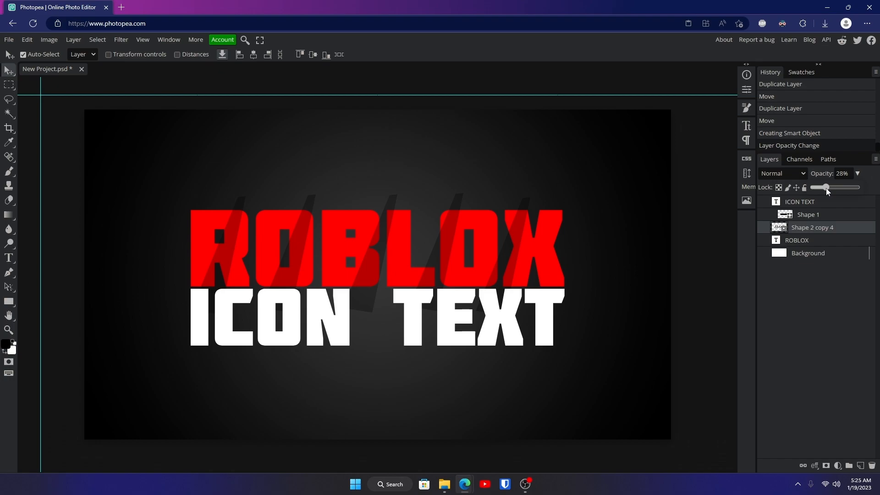
pyautogui.rightClick(813, 227)
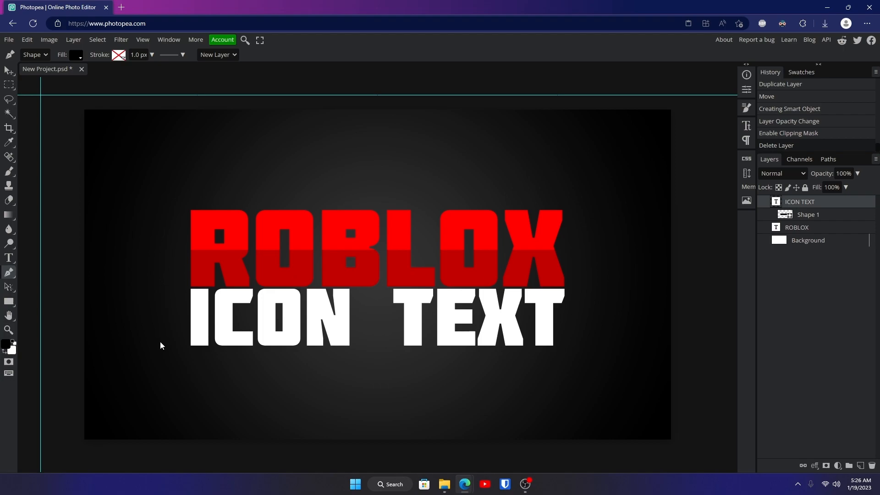
# Step: Bend the wave shape's outline into a curve and clip it to the ICON TEXT letters
pyautogui.moveTo(159, 341); pyautogui.dragTo(254, 329)
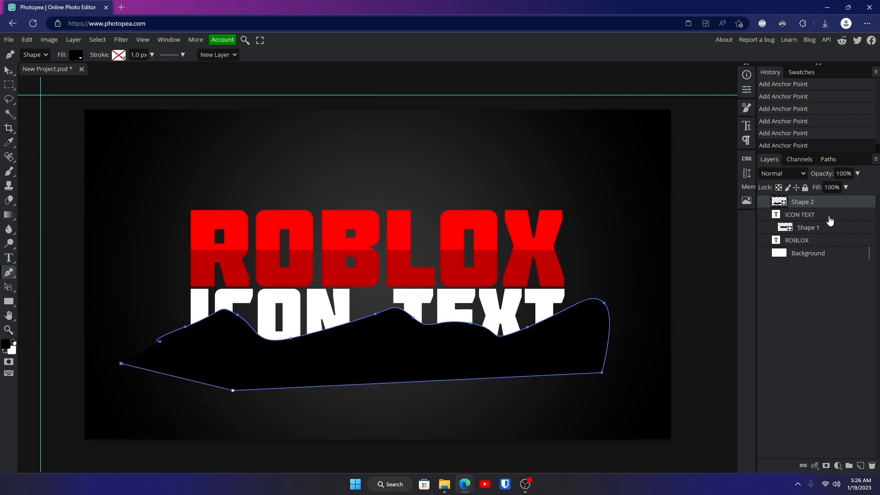
pyautogui.rightClick(803, 201)
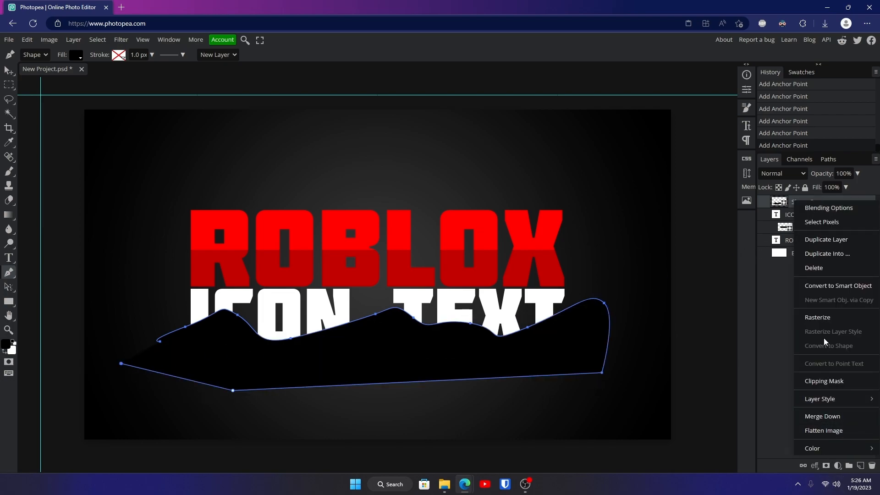
pyautogui.click(815, 268)
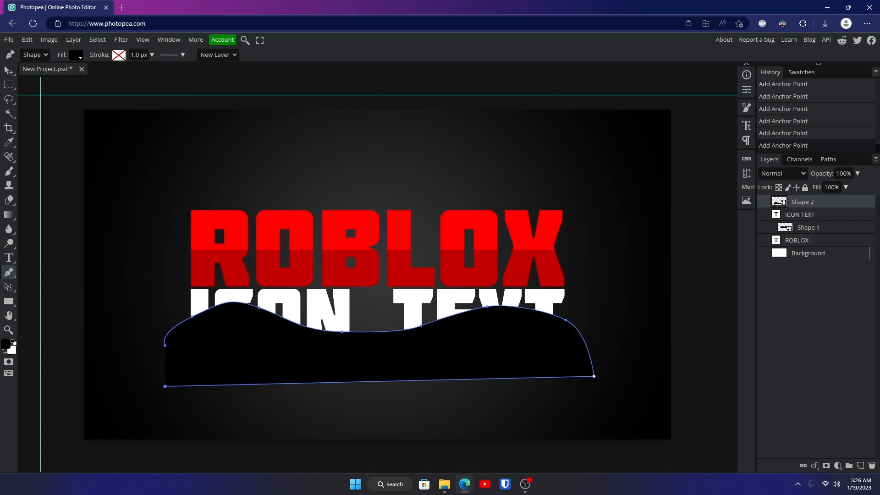
pyautogui.rightClick(803, 202)
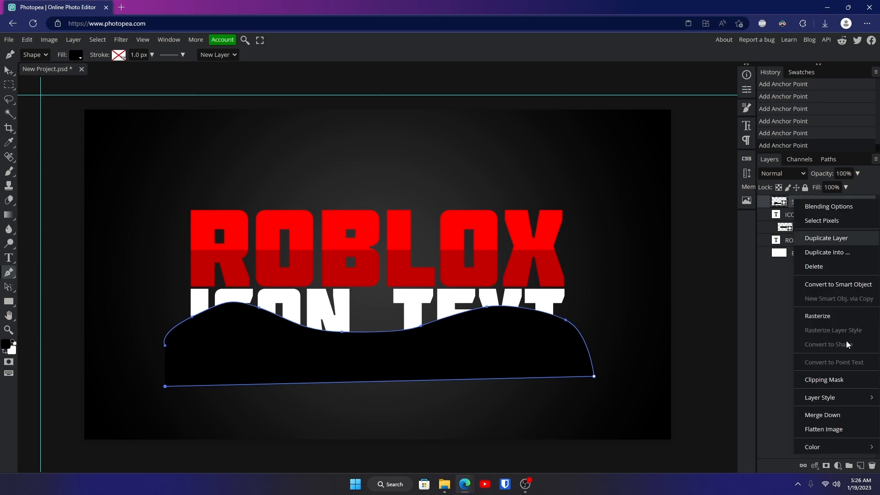
pyautogui.click(823, 379)
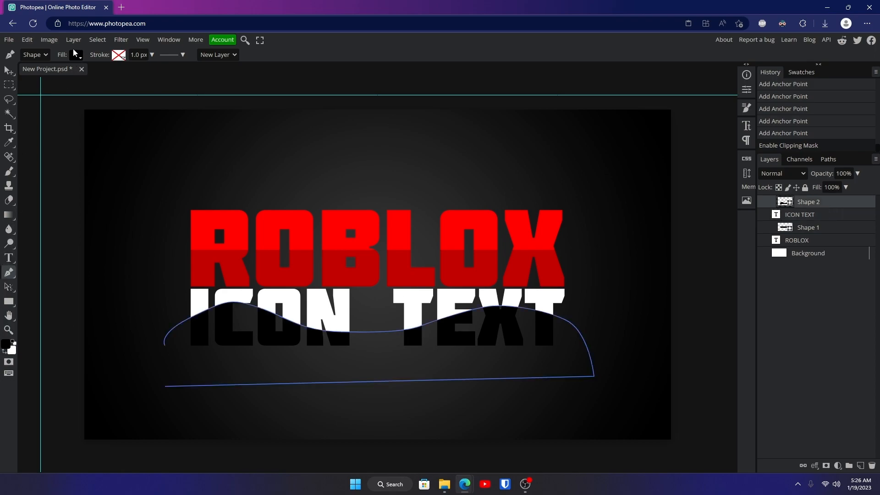
# Step: Try a pattern fill on the wave, then set it back to a red colour fill
pyautogui.click(75, 55)
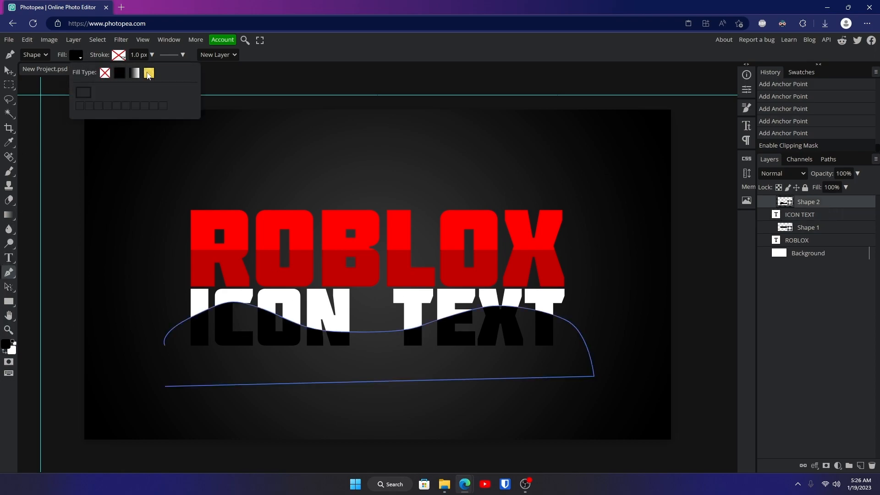
pyautogui.click(148, 74)
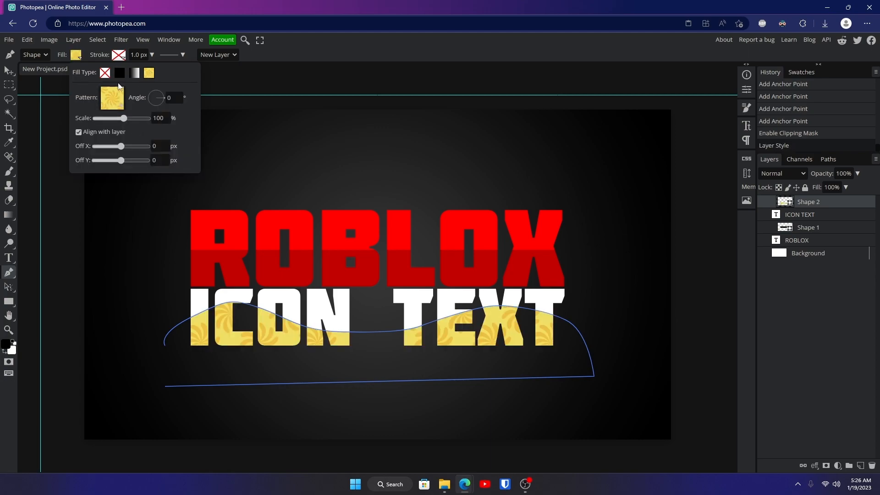
pyautogui.click(120, 74)
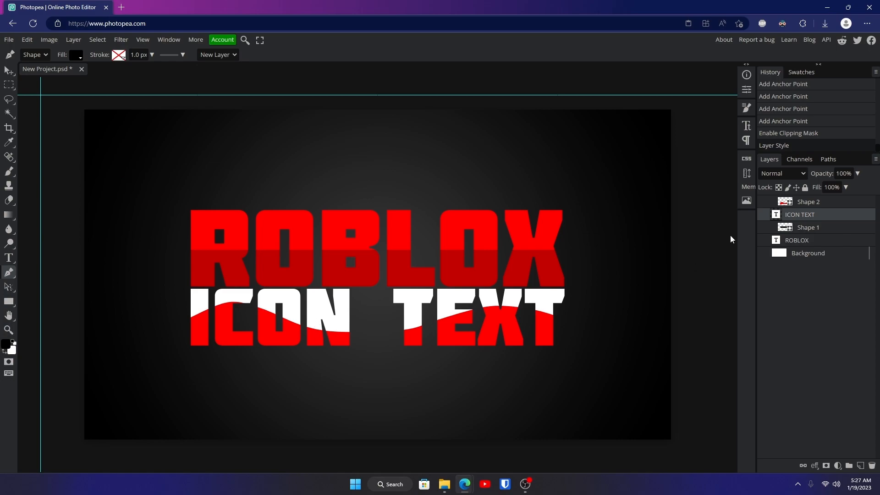
pyautogui.click(76, 55)
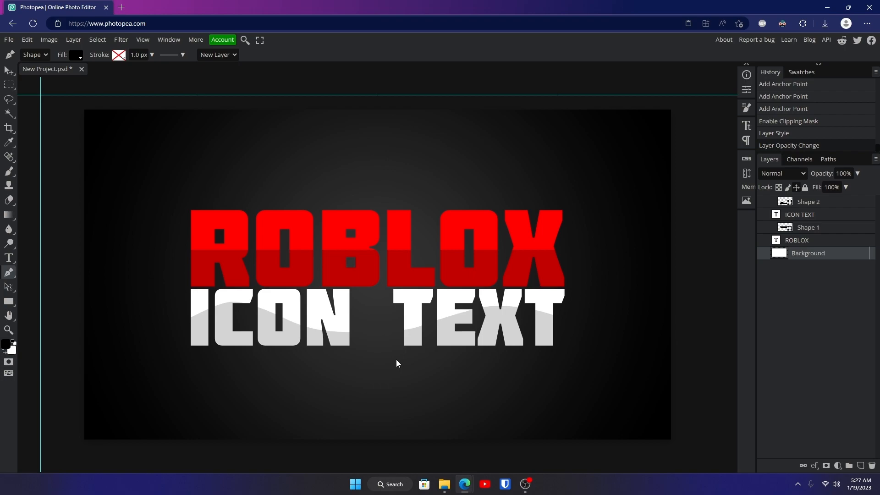
pyautogui.moveTo(402, 302)
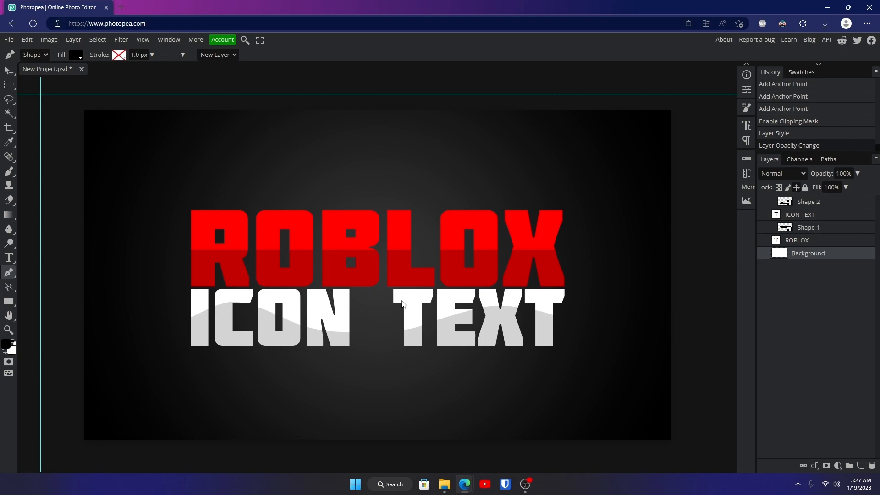
pyautogui.moveTo(383, 265)
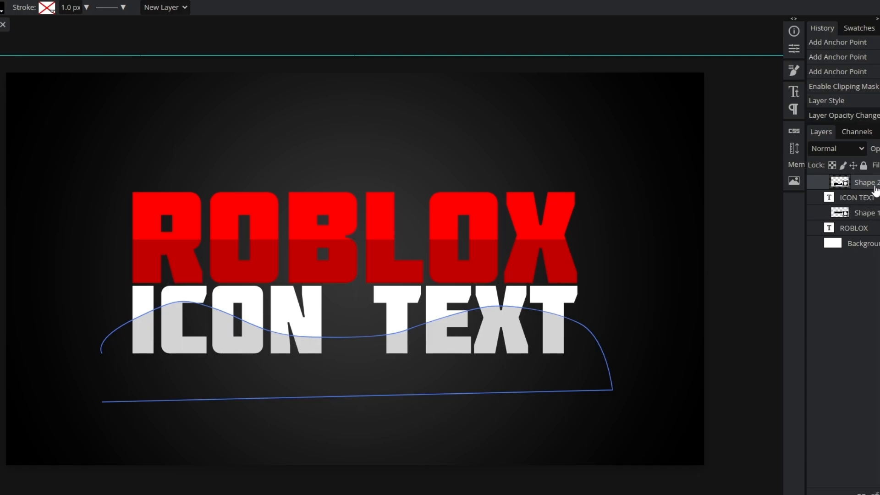
# Step: Merge the selected ROBLOX, ICON TEXT and wave shape layers into one smart object via Convert to Smart Object
pyautogui.click(854, 227)
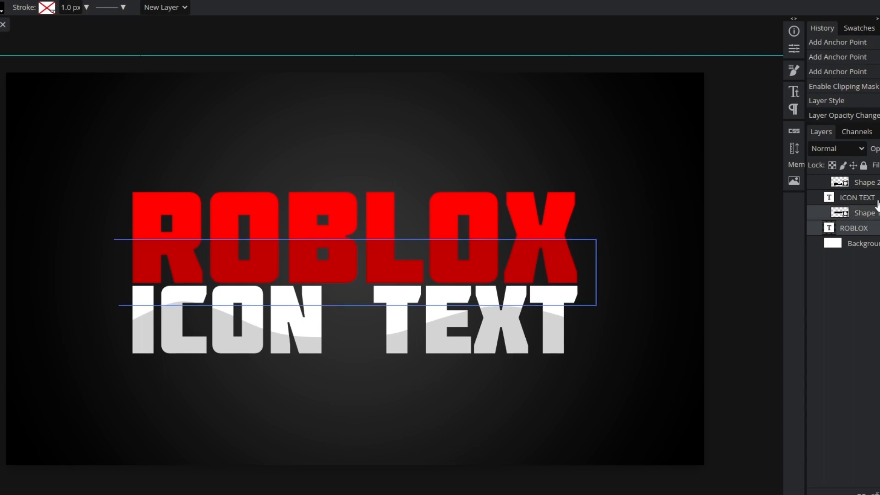
pyautogui.rightClick(872, 195)
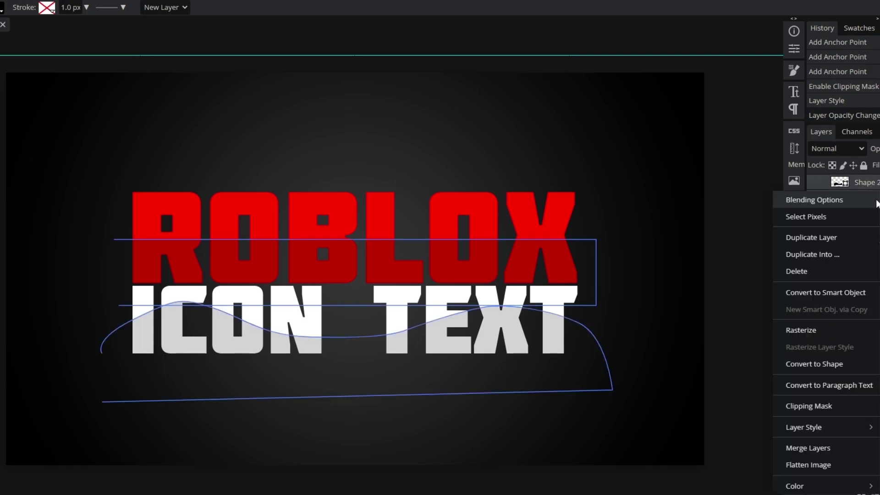
pyautogui.click(820, 293)
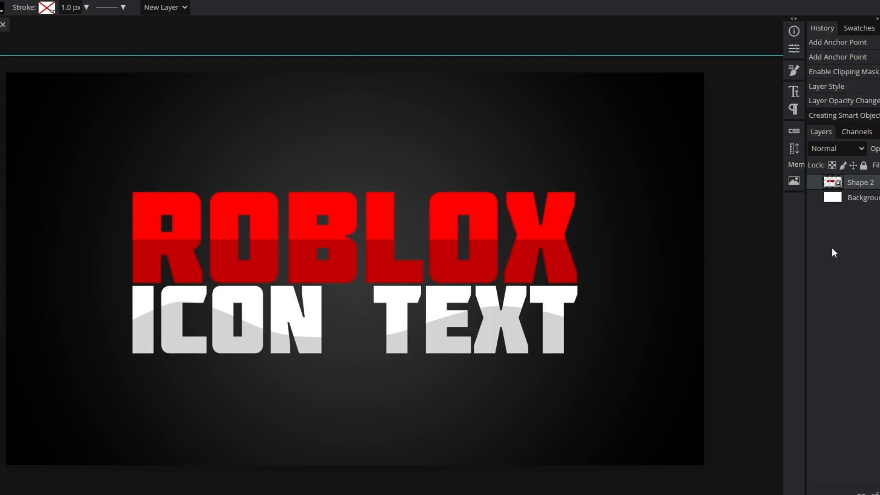
pyautogui.moveTo(794, 187)
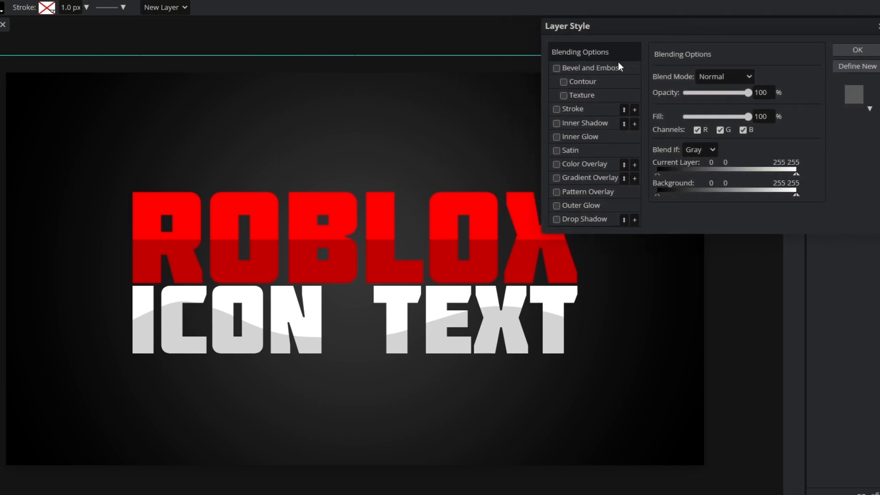
# Step: Add a 19 px black Stroke around the merged title in Layer Style
pyautogui.click(556, 108)
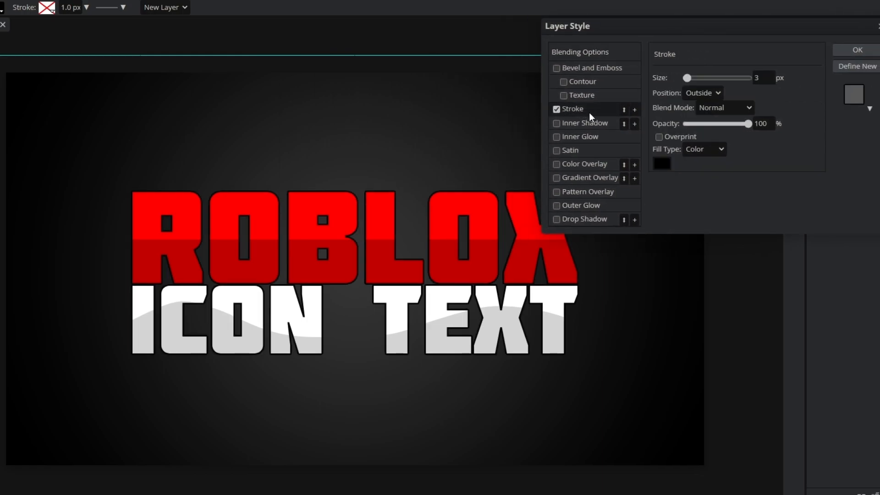
pyautogui.moveTo(283, 272)
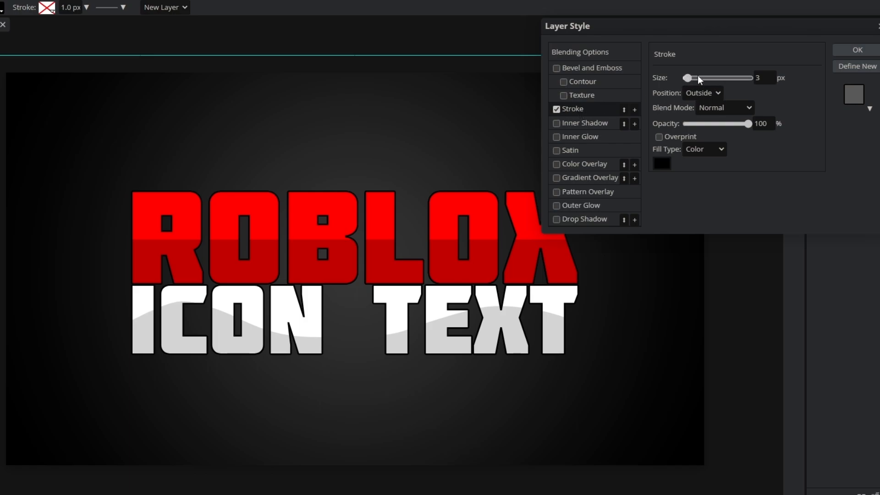
pyautogui.moveTo(686, 77); pyautogui.dragTo(693, 77)
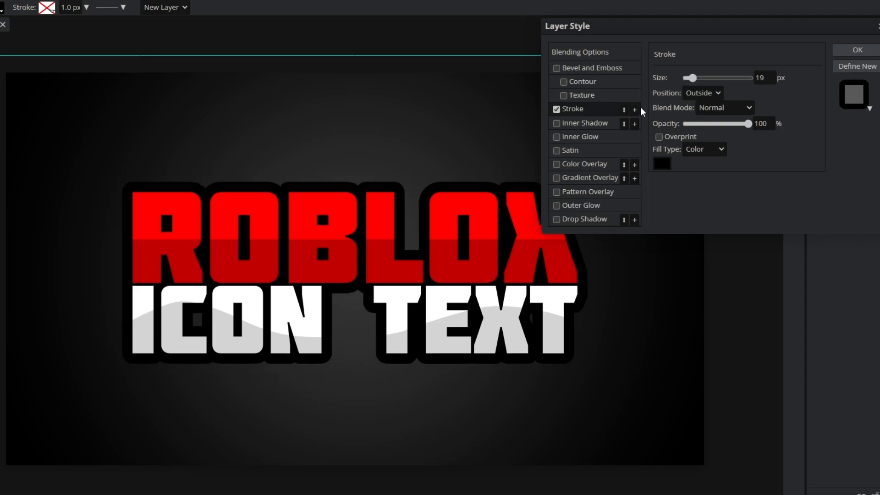
pyautogui.click(635, 109)
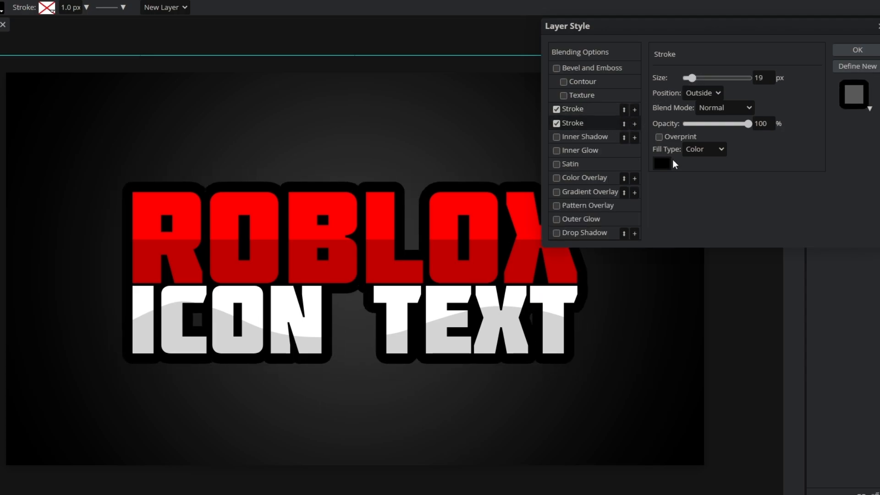
# Step: Add a second white Stroke at 25 px forming a wider outer border beyond the black one
pyautogui.click(661, 163)
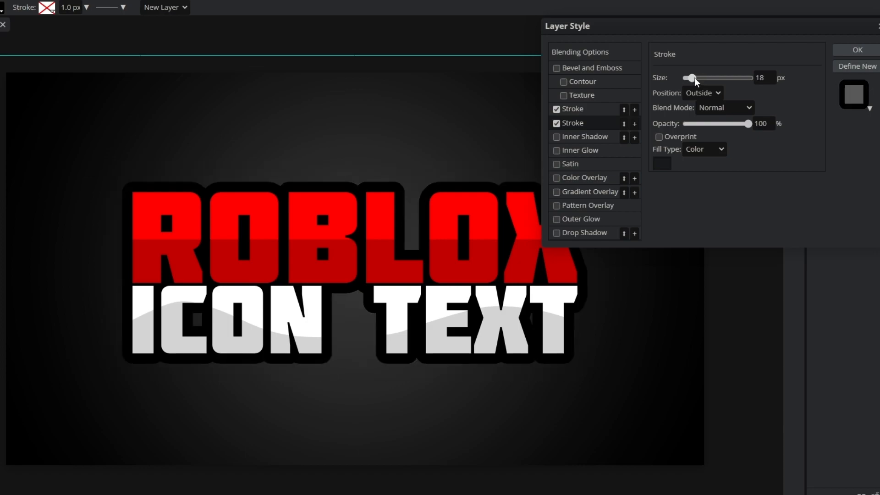
pyautogui.moveTo(692, 77); pyautogui.dragTo(695, 77)
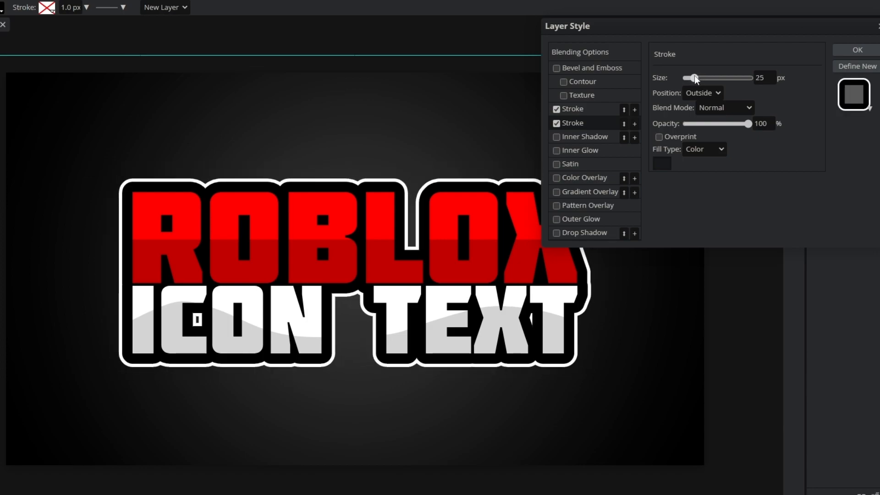
pyautogui.moveTo(696, 77); pyautogui.dragTo(700, 77)
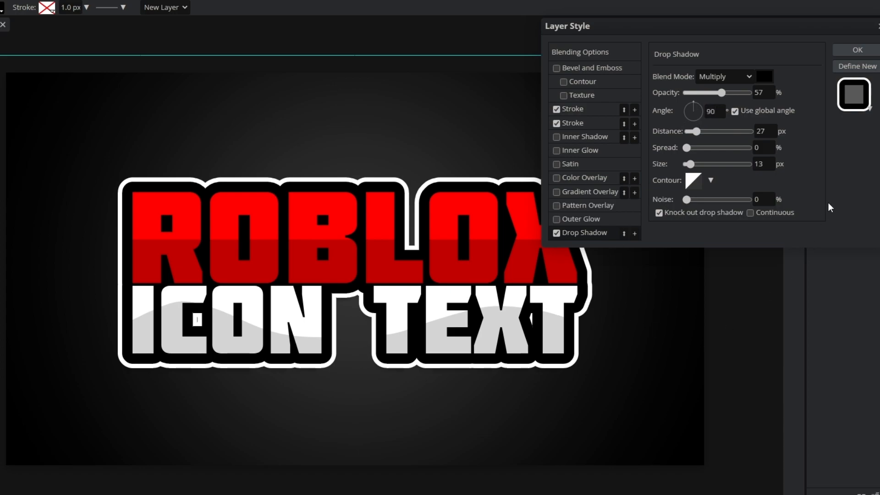
# Step: Push the Drop Shadow further below the title, spreading and softening its blur
pyautogui.moveTo(695, 131); pyautogui.dragTo(712, 131)
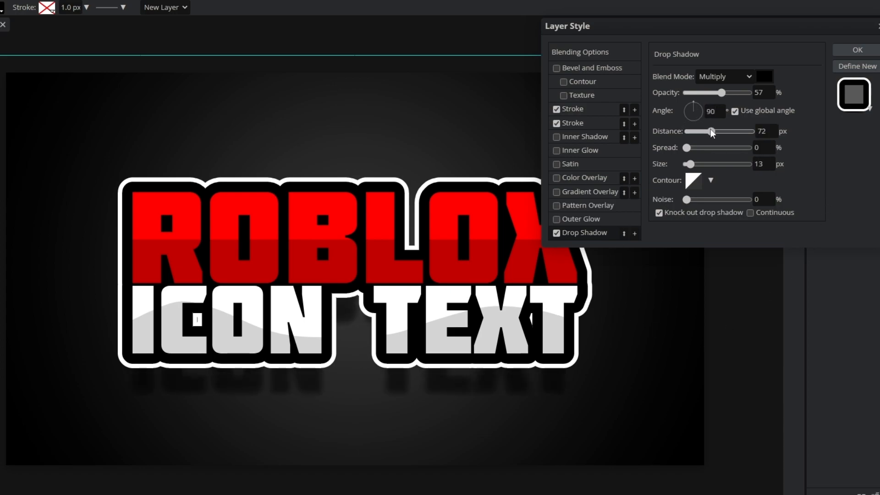
pyautogui.moveTo(712, 131); pyautogui.dragTo(706, 131)
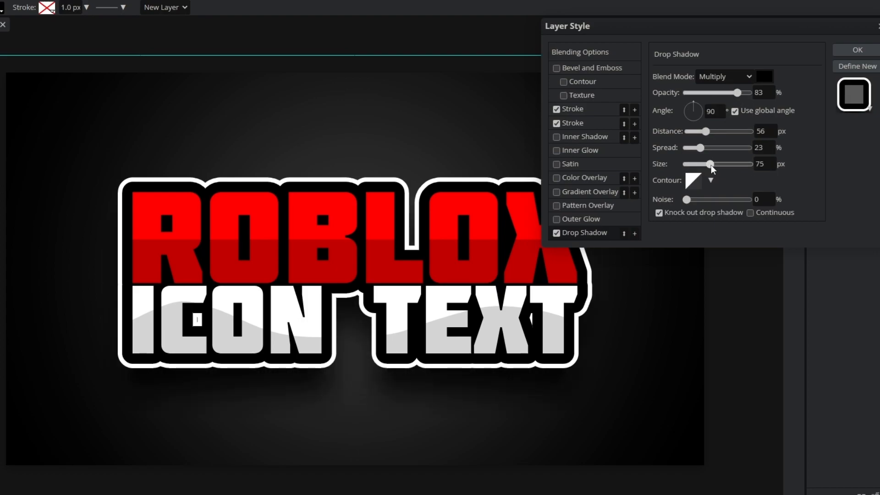
pyautogui.moveTo(712, 163); pyautogui.dragTo(709, 163)
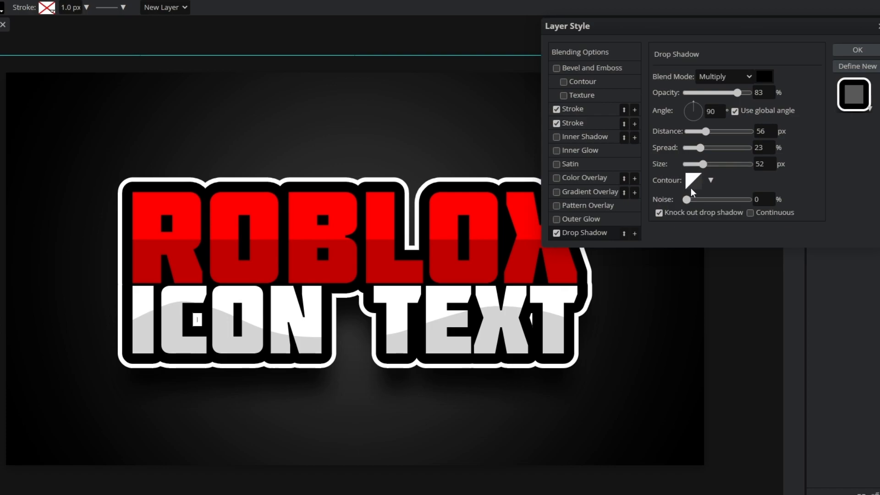
pyautogui.moveTo(551, 170)
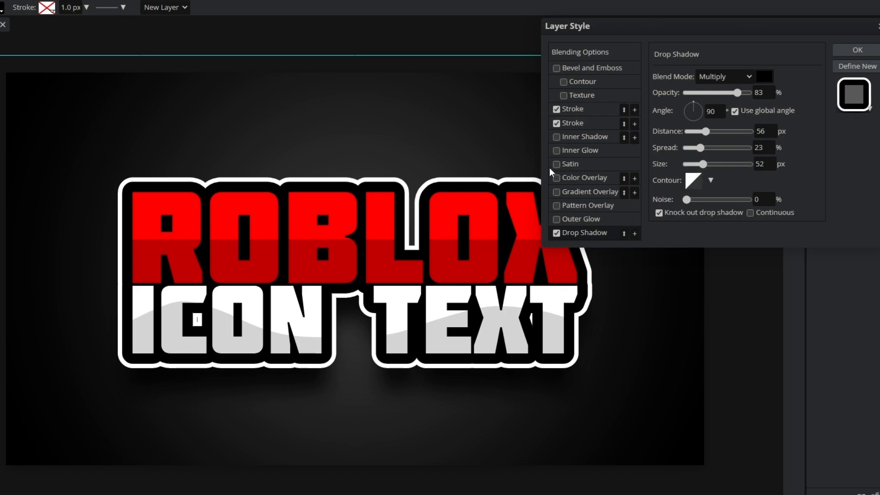
# Step: Enable Satin at a very faint opacity for a subtle sheen, then enable Inner Glow
pyautogui.click(556, 164)
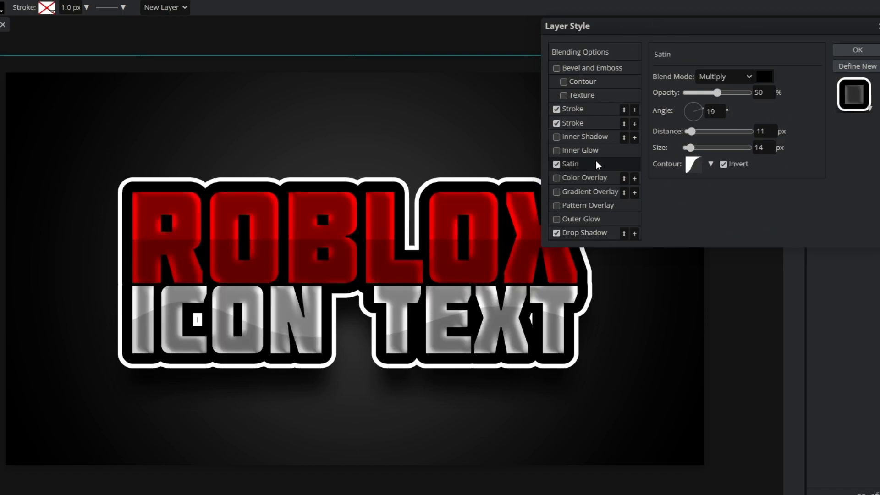
pyautogui.moveTo(717, 93); pyautogui.dragTo(694, 92)
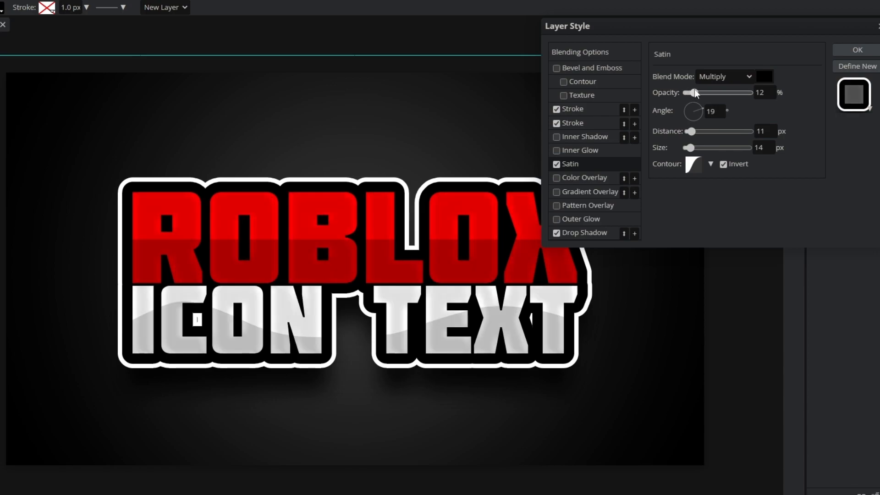
pyautogui.moveTo(695, 93); pyautogui.dragTo(704, 92)
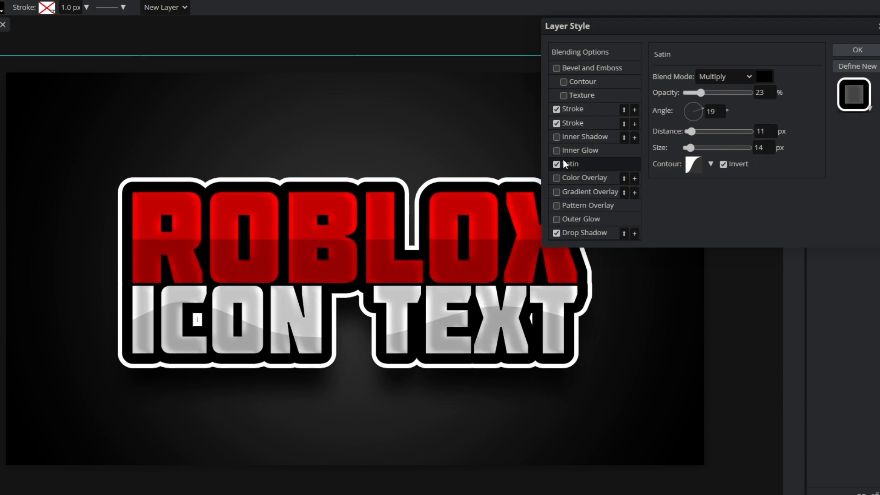
pyautogui.click(581, 150)
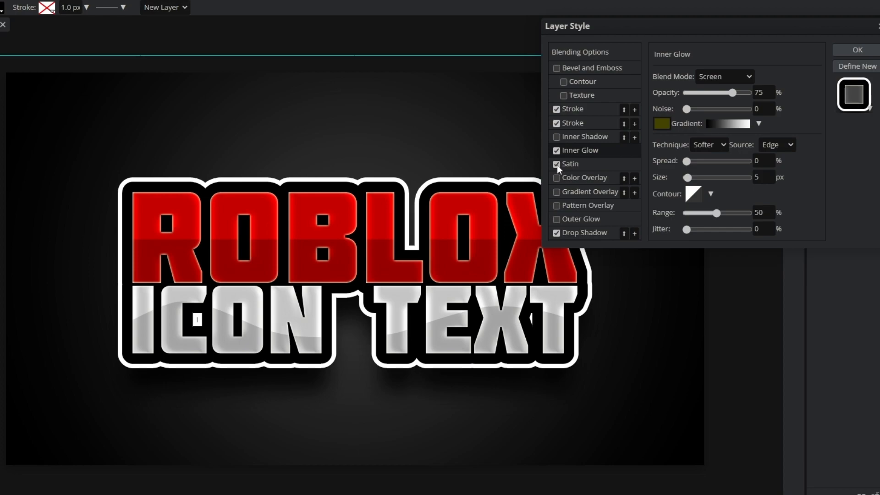
# Step: Turn off Satin and set the Inner Glow to a dark colour with Color Dodge blending
pyautogui.click(556, 163)
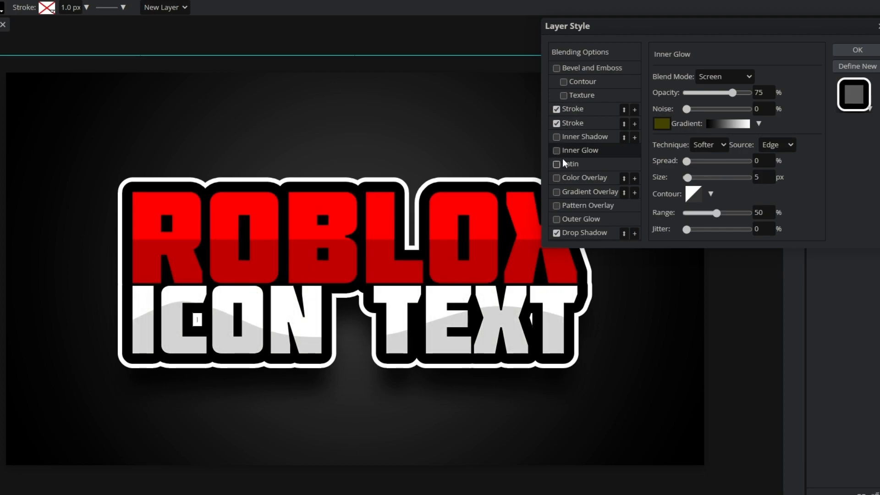
pyautogui.click(555, 151)
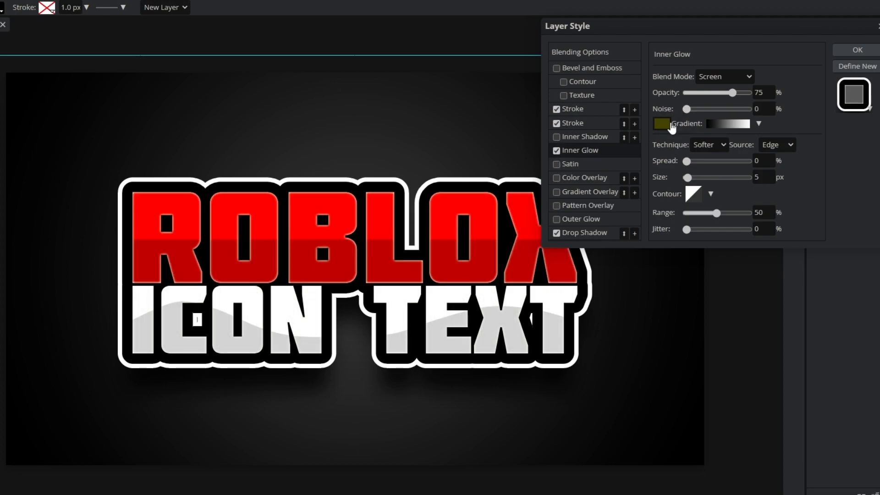
pyautogui.click(662, 124)
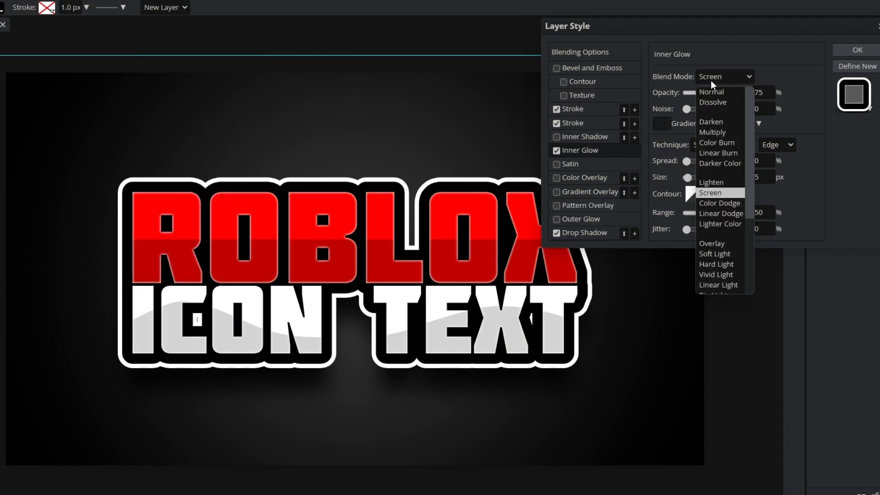
pyautogui.click(720, 202)
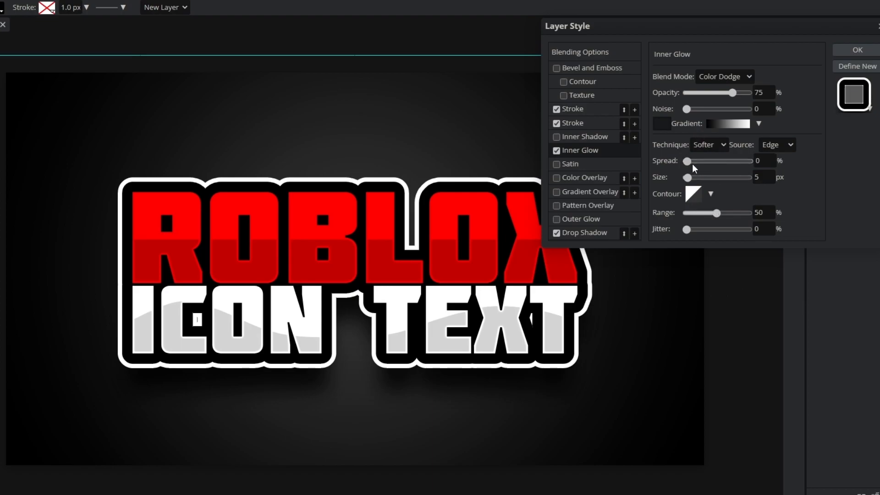
# Step: Set the Inner Glow to 8% spread, 12 px size and 46% opacity, toggling it to compare
pyautogui.moveTo(686, 177); pyautogui.dragTo(696, 177)
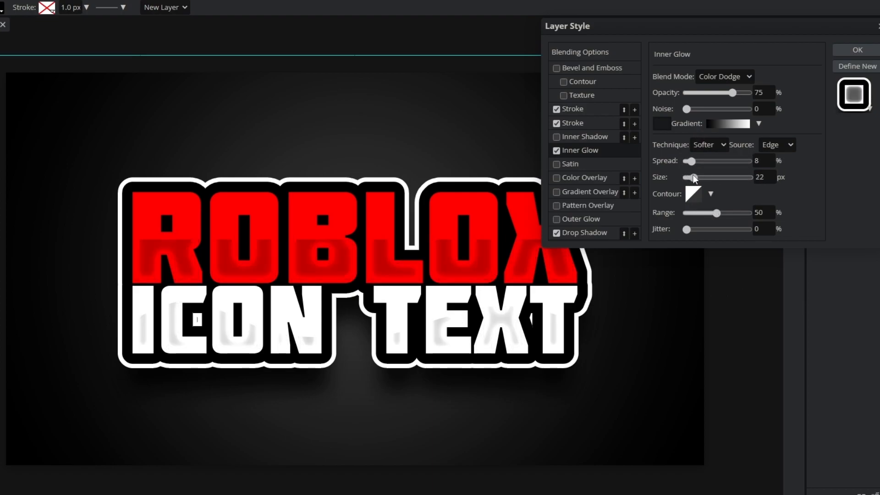
pyautogui.moveTo(694, 177); pyautogui.dragTo(691, 177)
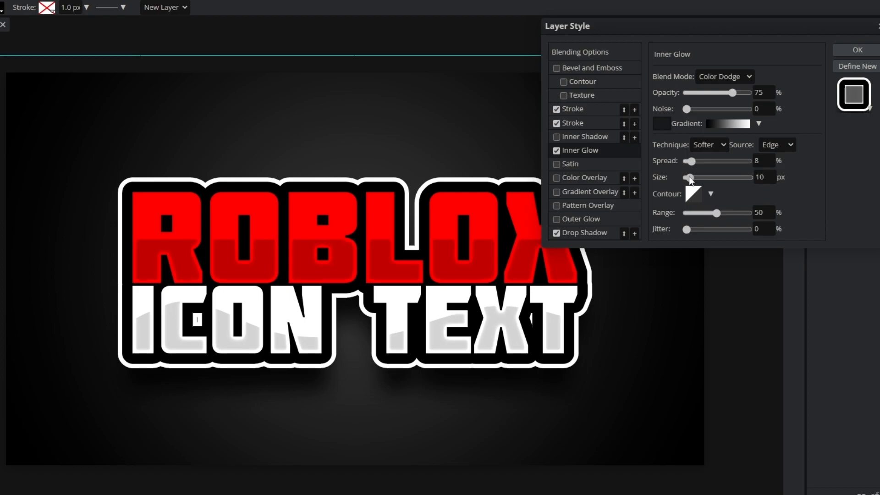
pyautogui.moveTo(690, 177); pyautogui.dragTo(695, 177)
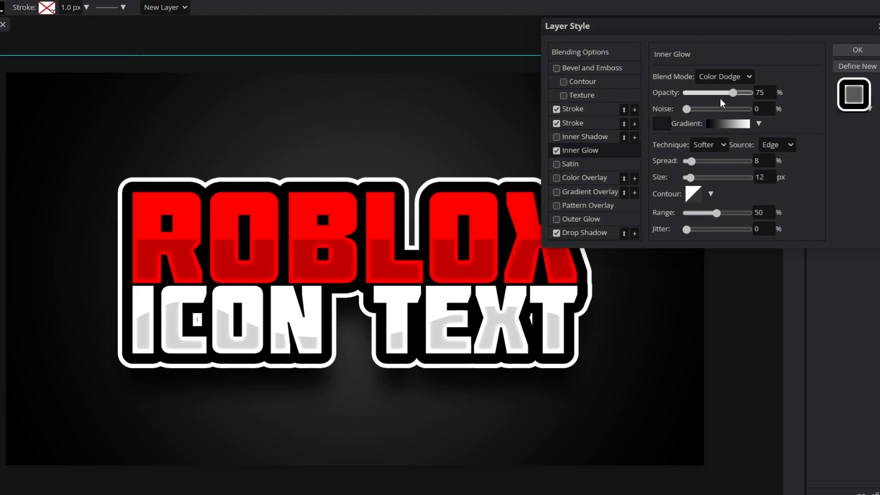
pyautogui.moveTo(746, 93); pyautogui.dragTo(714, 92)
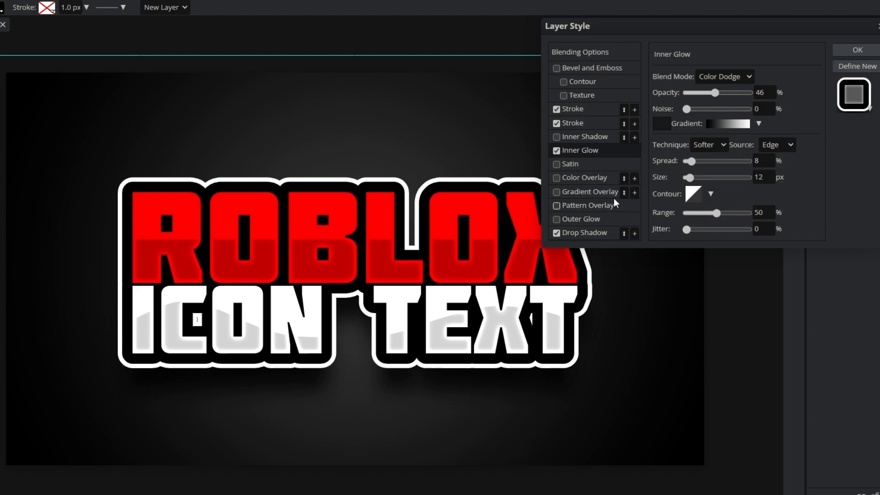
pyautogui.click(556, 150)
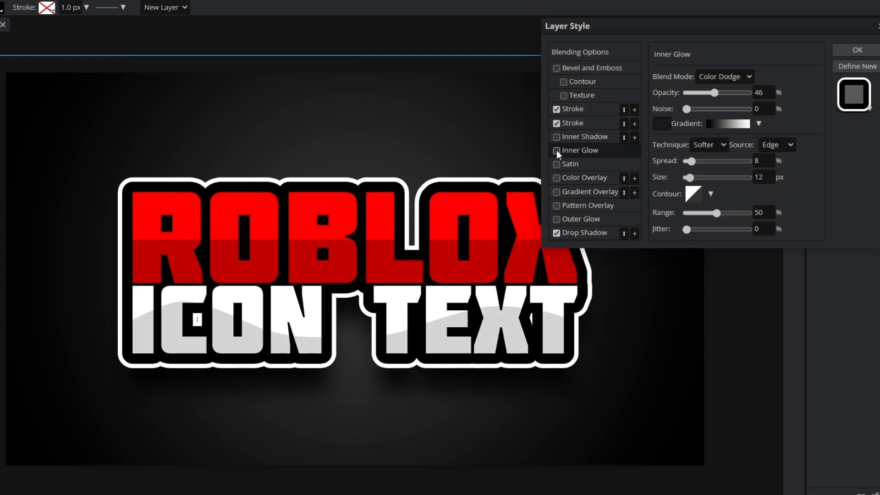
pyautogui.click(555, 150)
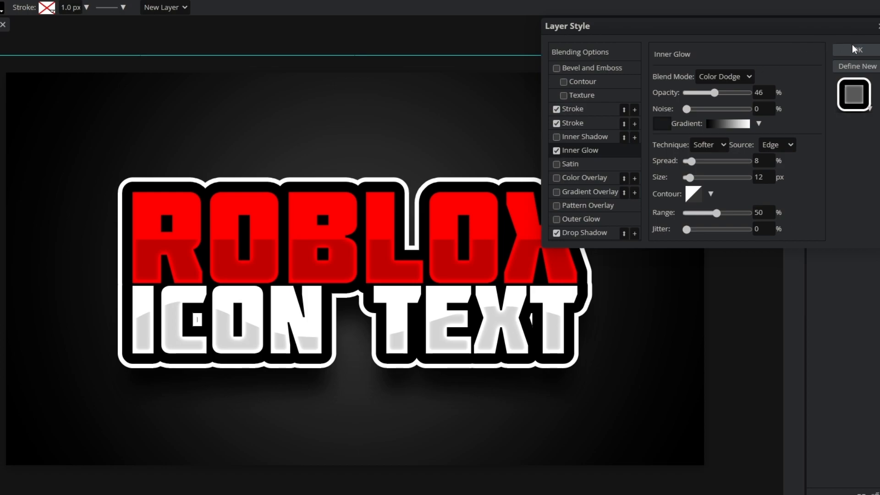
# Step: Toggle the outer white stroke to compare, then commit the full layer style with OK
pyautogui.click(555, 123)
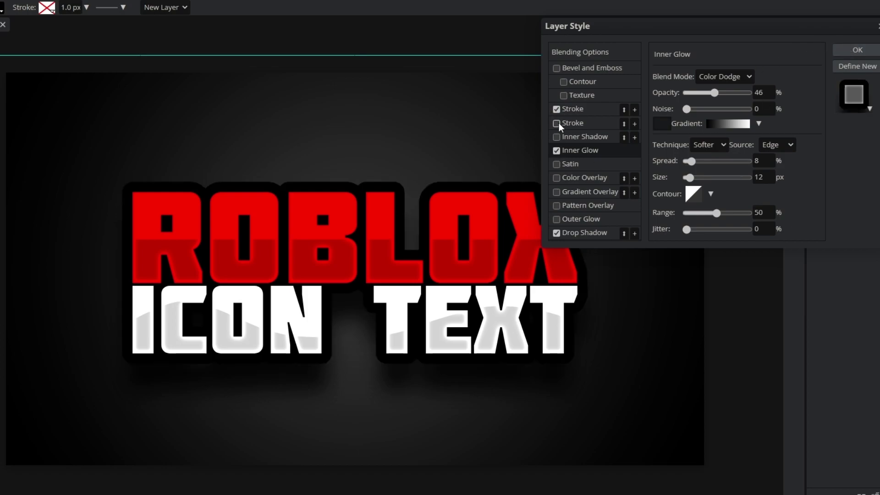
pyautogui.click(554, 108)
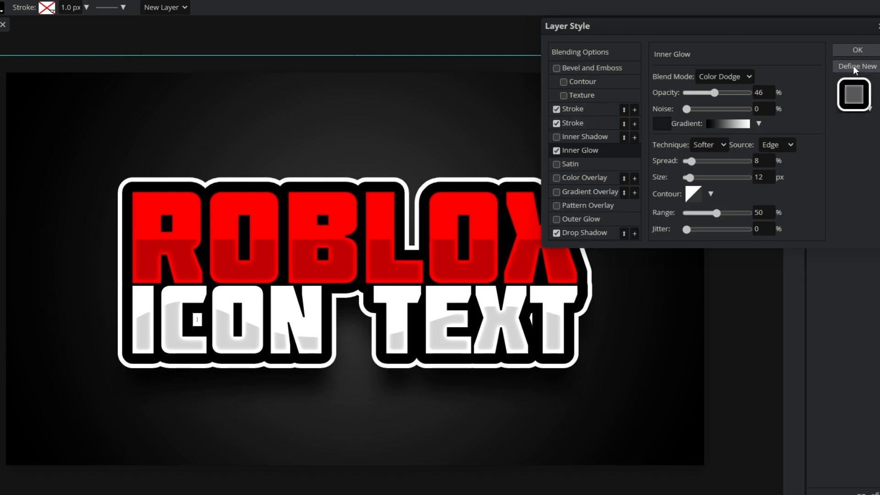
pyautogui.click(860, 50)
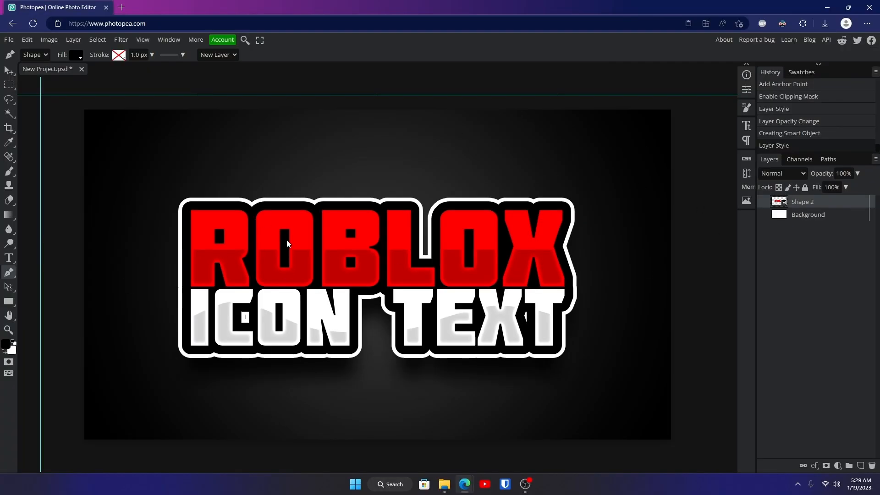
pyautogui.moveTo(441, 255)
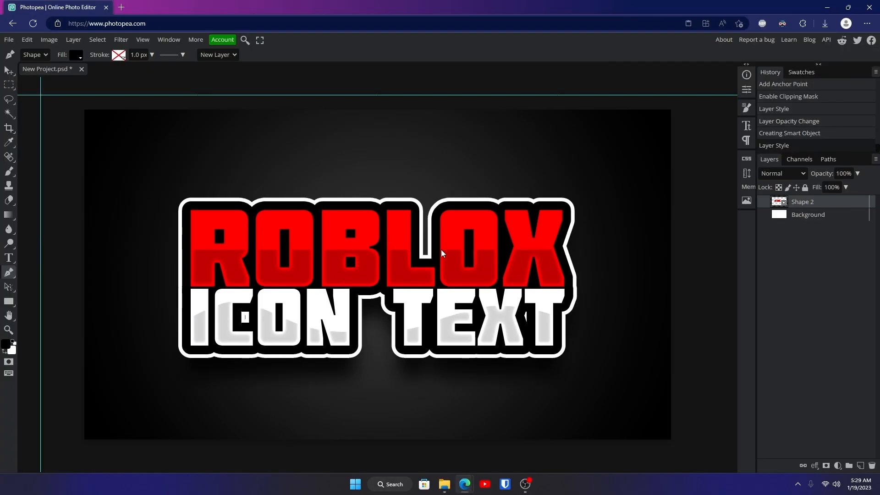
pyautogui.moveTo(385, 220)
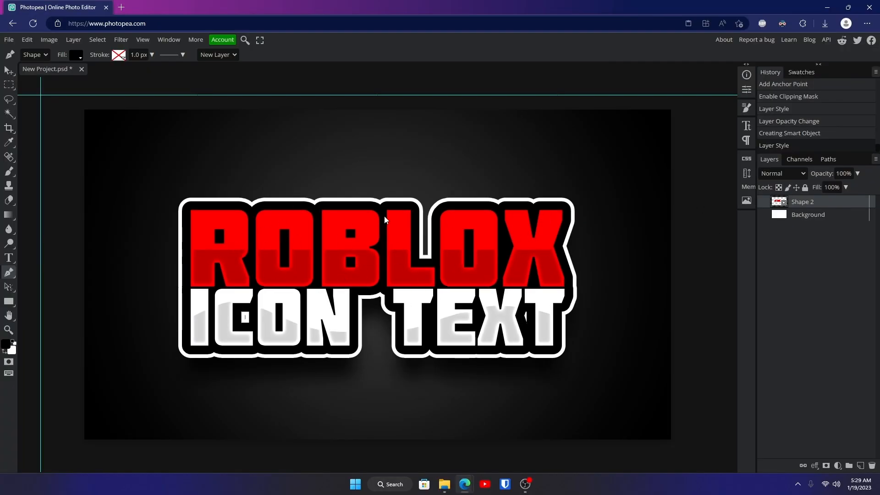
pyautogui.moveTo(235, 294)
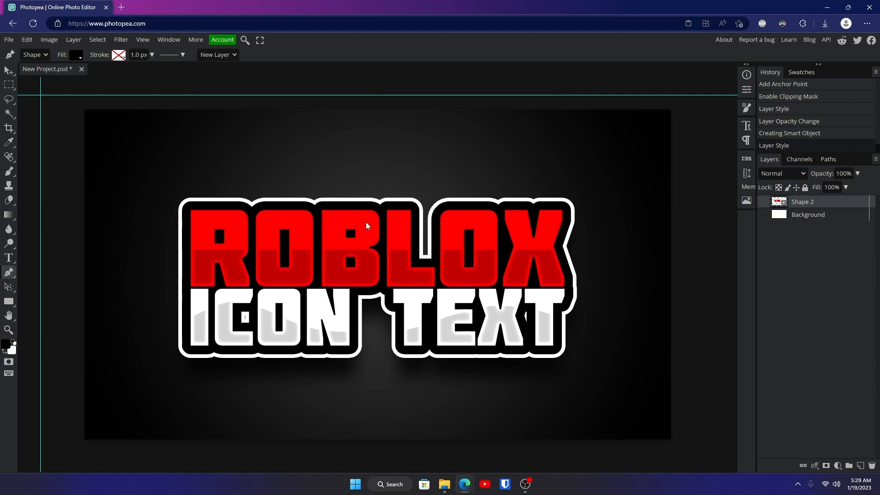
pyautogui.moveTo(266, 217)
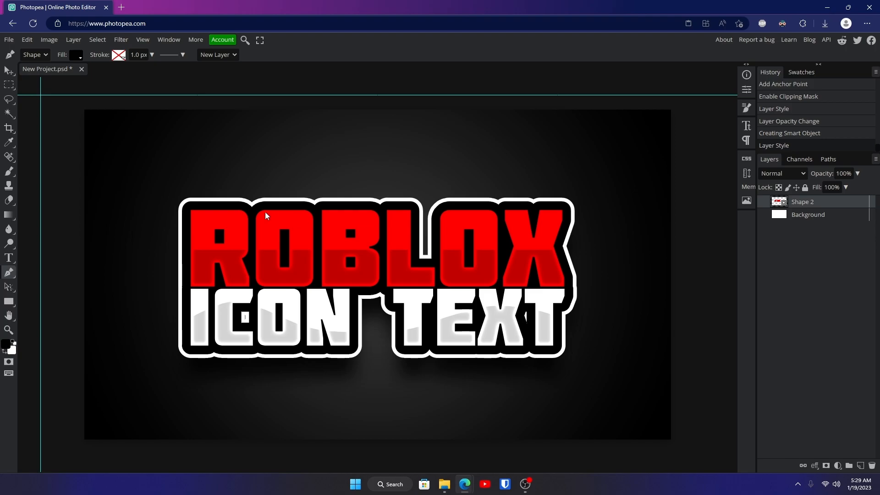
pyautogui.moveTo(374, 308)
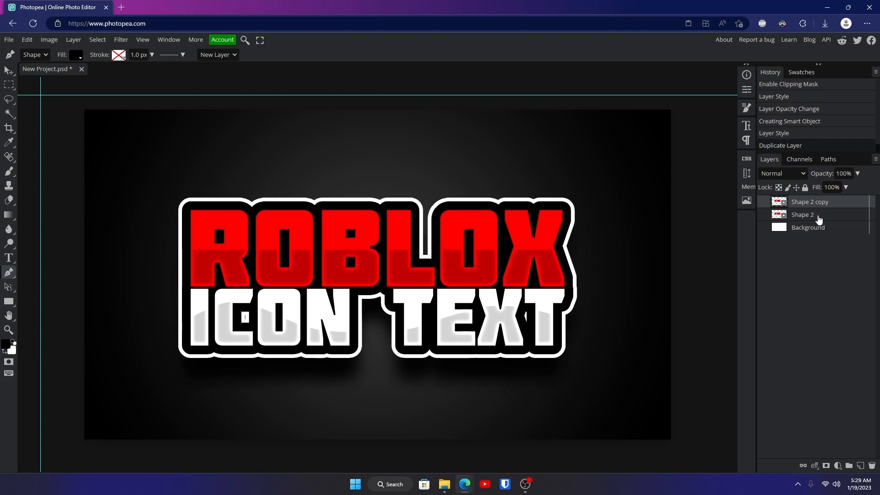
# Step: Select the lower text copy (Shape 2) and start a free transform to scale it up
pyautogui.click(802, 215)
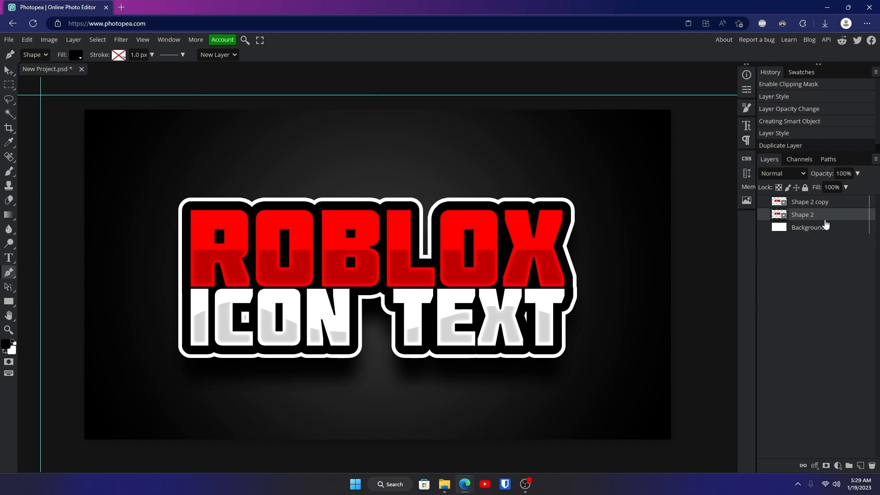
pyautogui.press('Ctrl+Alt+T')
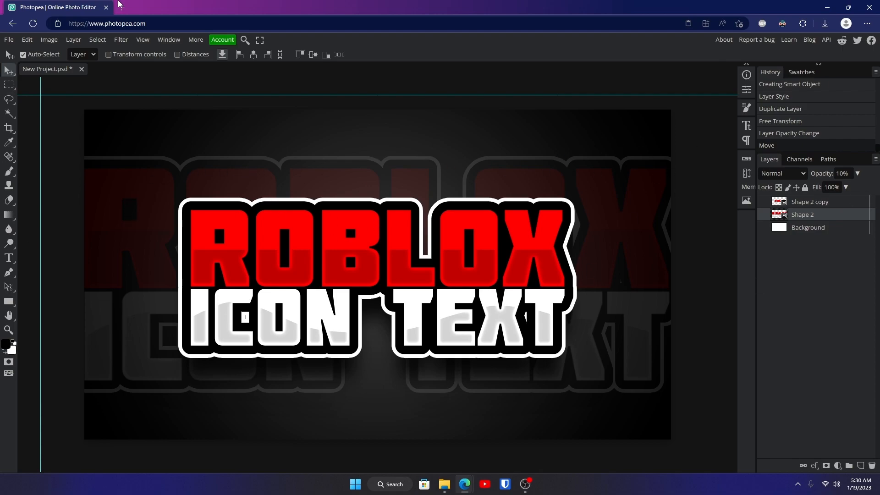
# Step: Apply a Gaussian Blur of 1.5 px radius to the faded enlarged copy
pyautogui.click(121, 39)
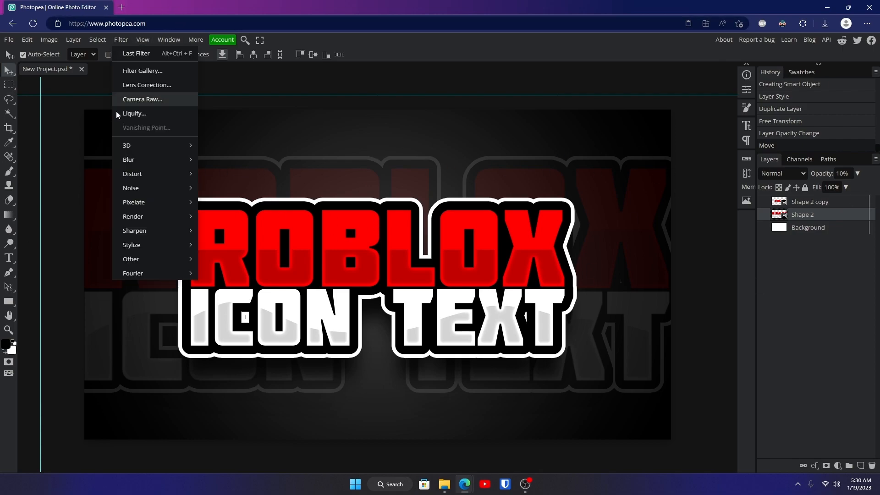
pyautogui.moveTo(128, 159)
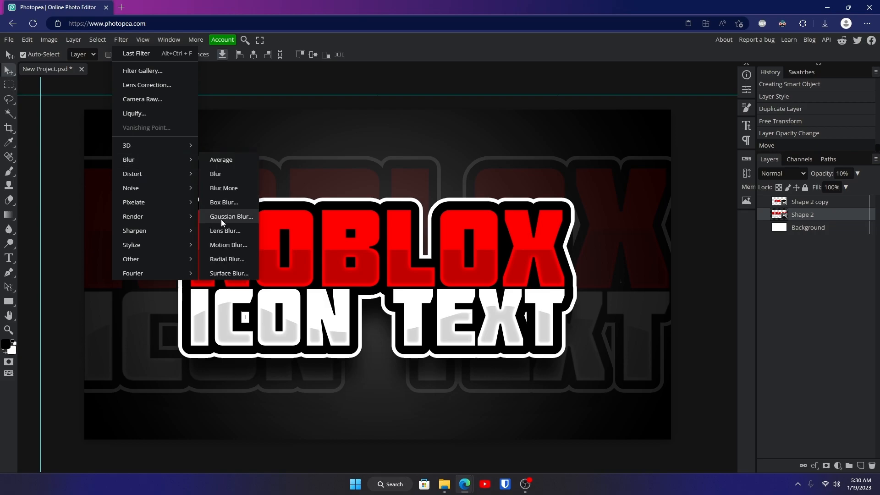
pyautogui.moveTo(244, 221)
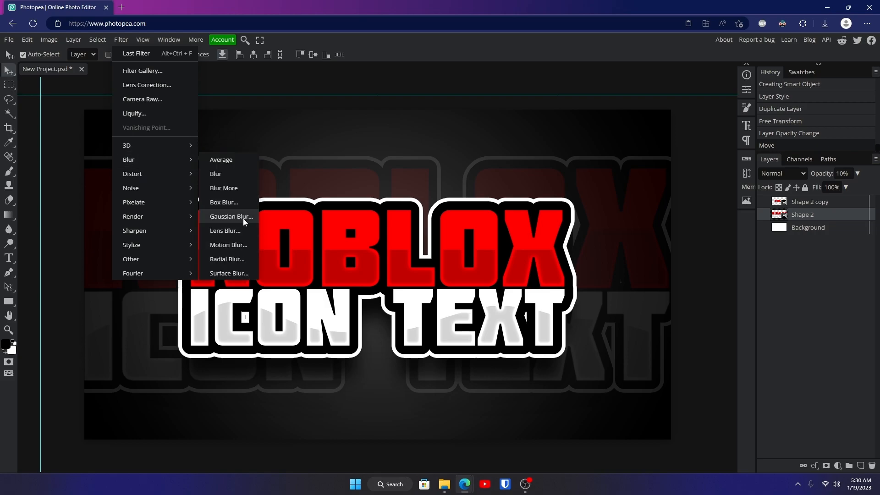
pyautogui.click(231, 216)
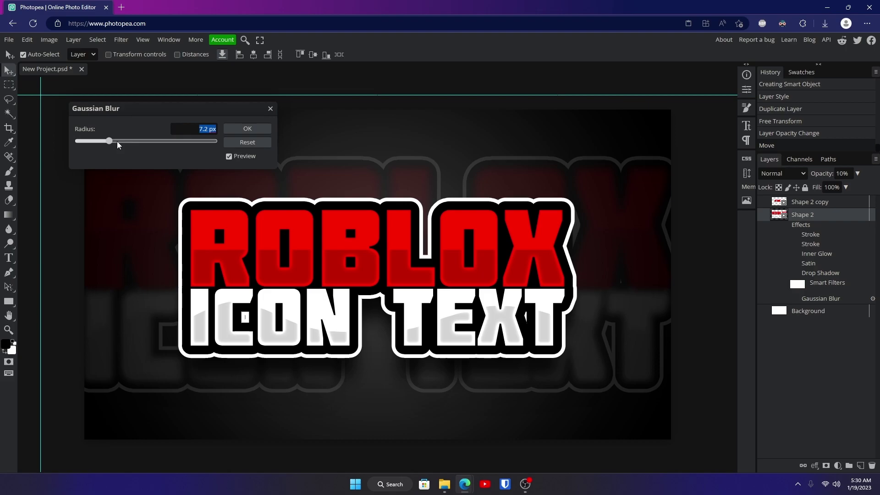
pyautogui.moveTo(109, 141); pyautogui.dragTo(101, 141)
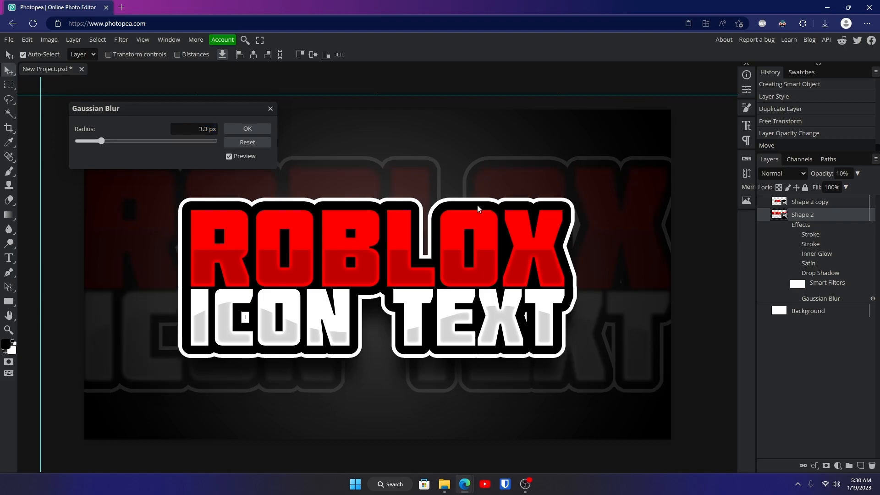
pyautogui.moveTo(101, 142); pyautogui.dragTo(86, 141)
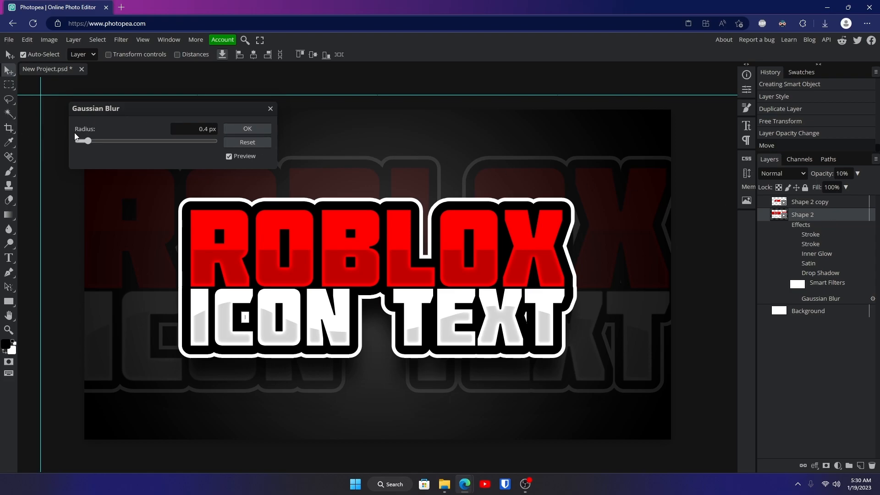
pyautogui.moveTo(85, 140); pyautogui.dragTo(94, 141)
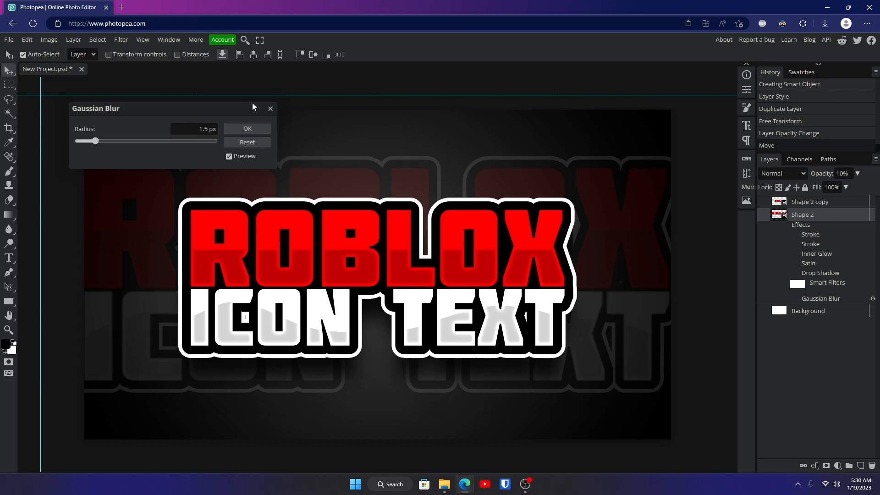
pyautogui.click(248, 129)
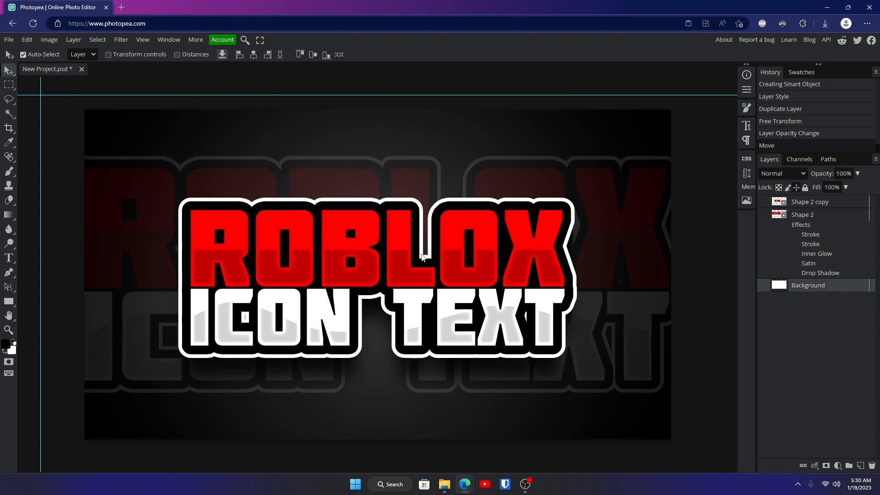
pyautogui.moveTo(496, 201)
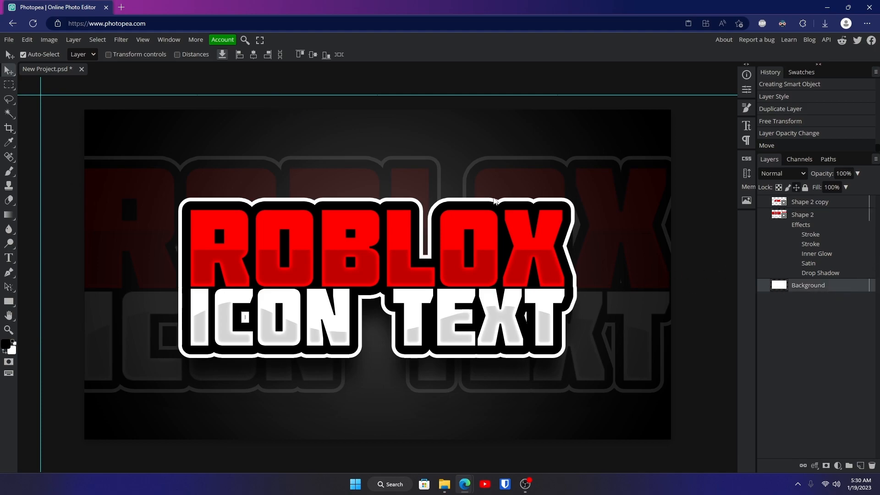